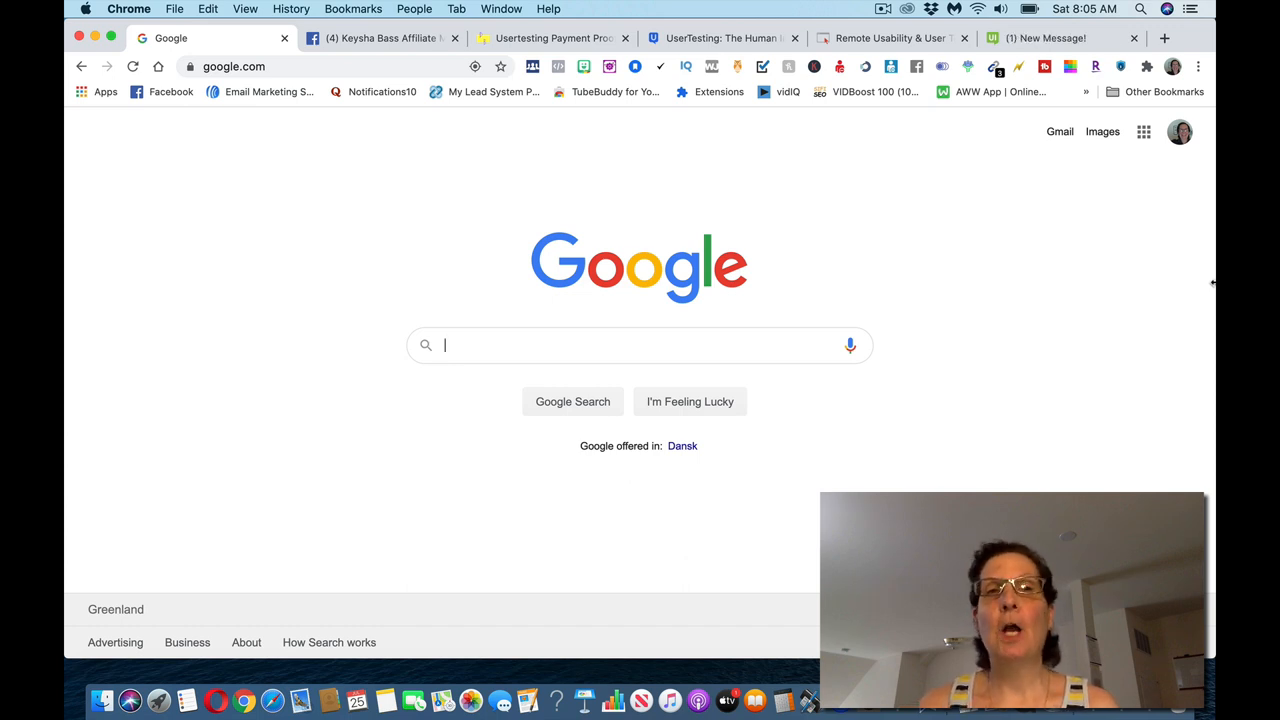
mouse_move(1100, 370)
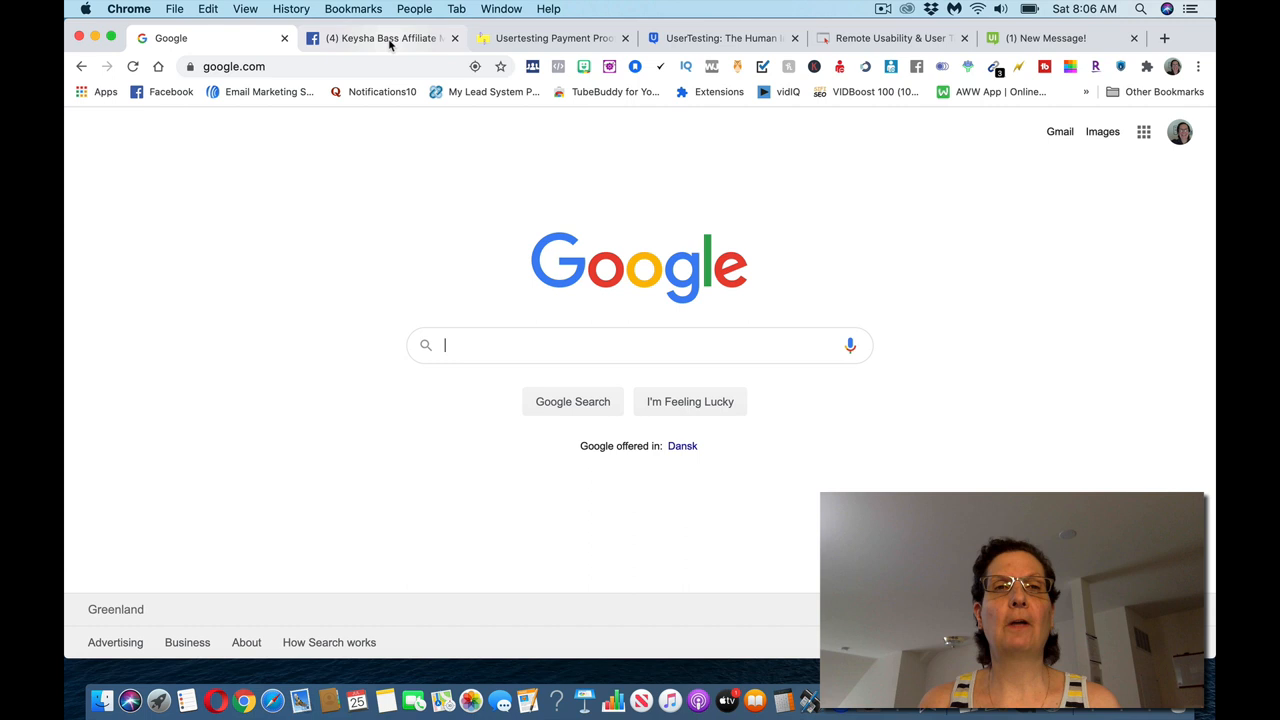
Switch to the Facebook group post about UserTesting earnings and payments
click(380, 38)
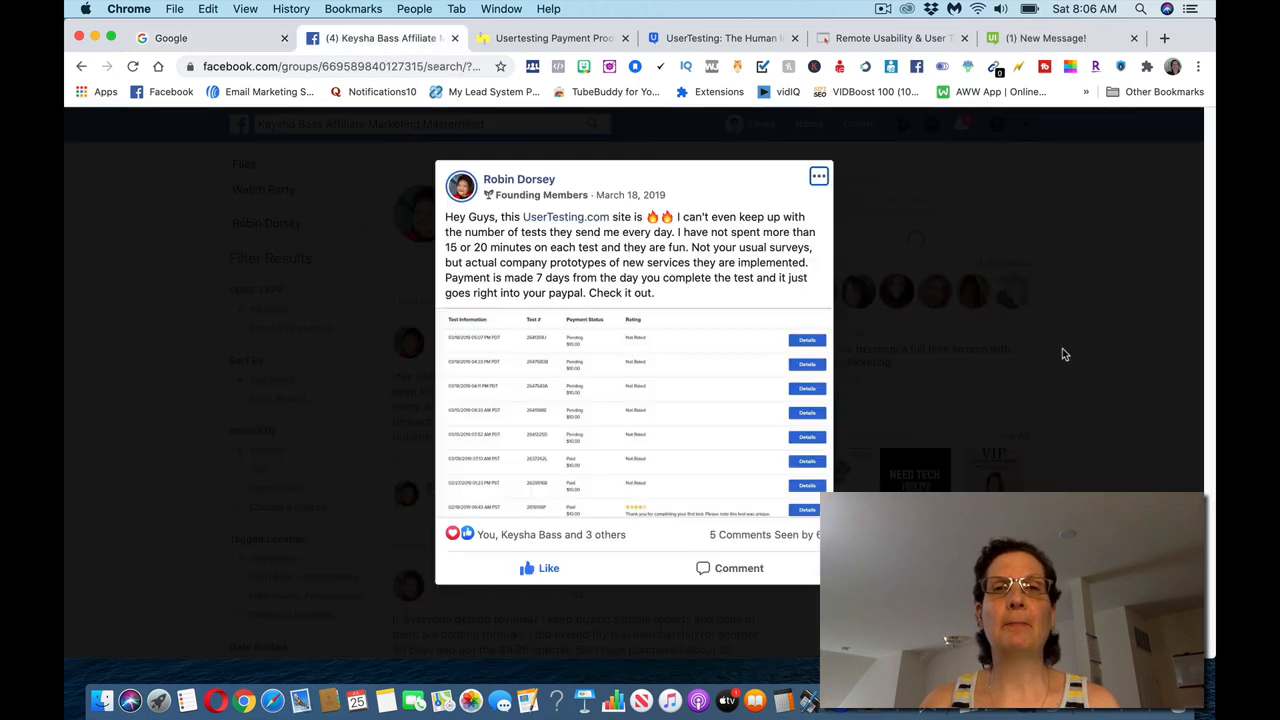
mouse_move(1170, 248)
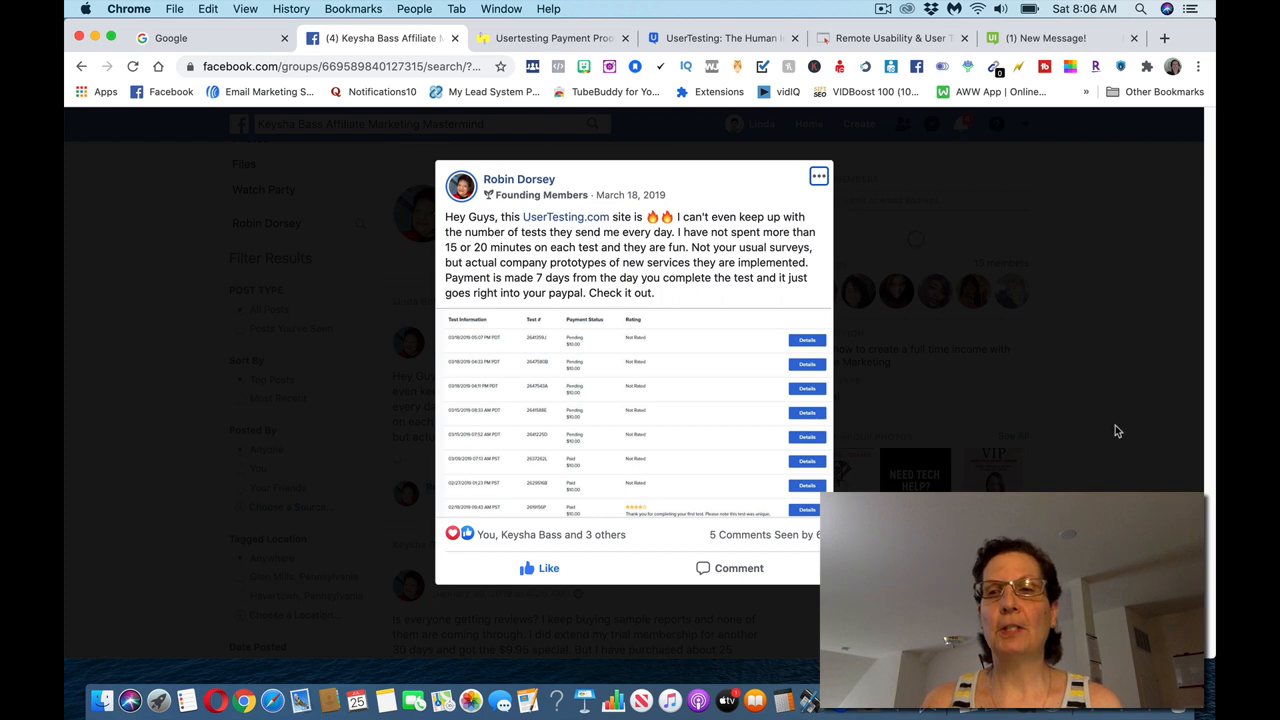
mouse_move(744, 456)
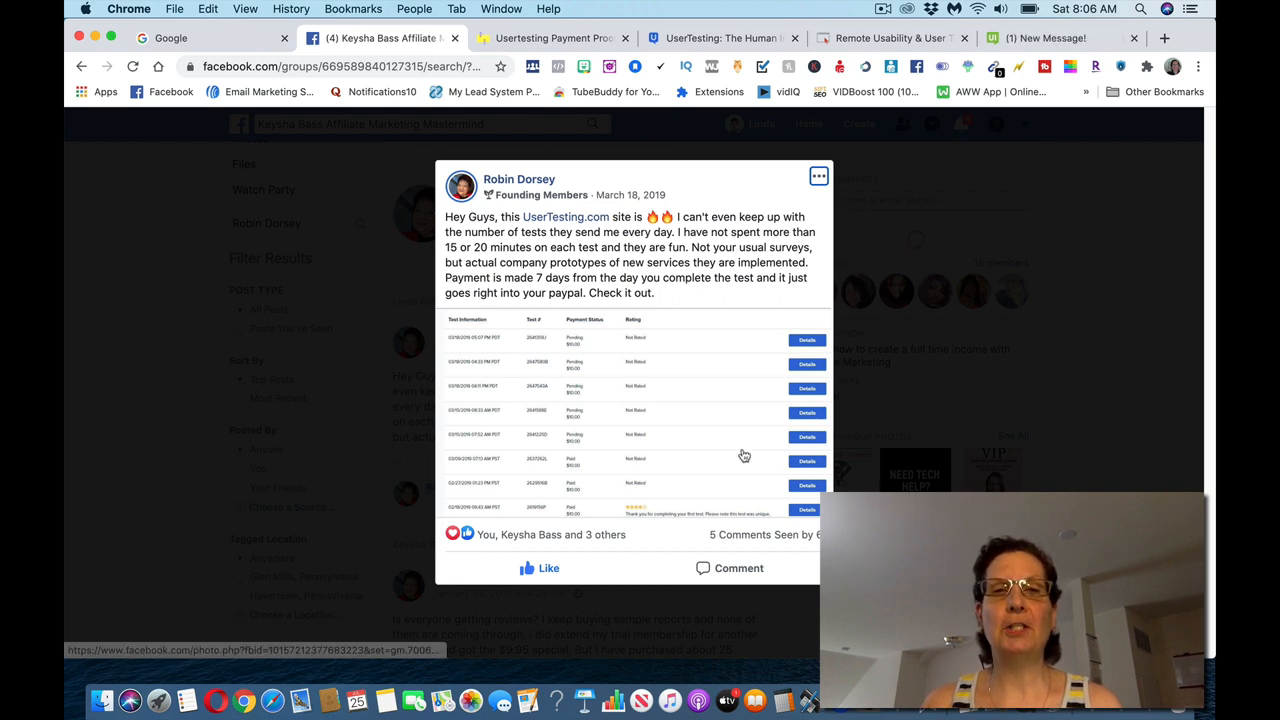
mouse_move(694, 374)
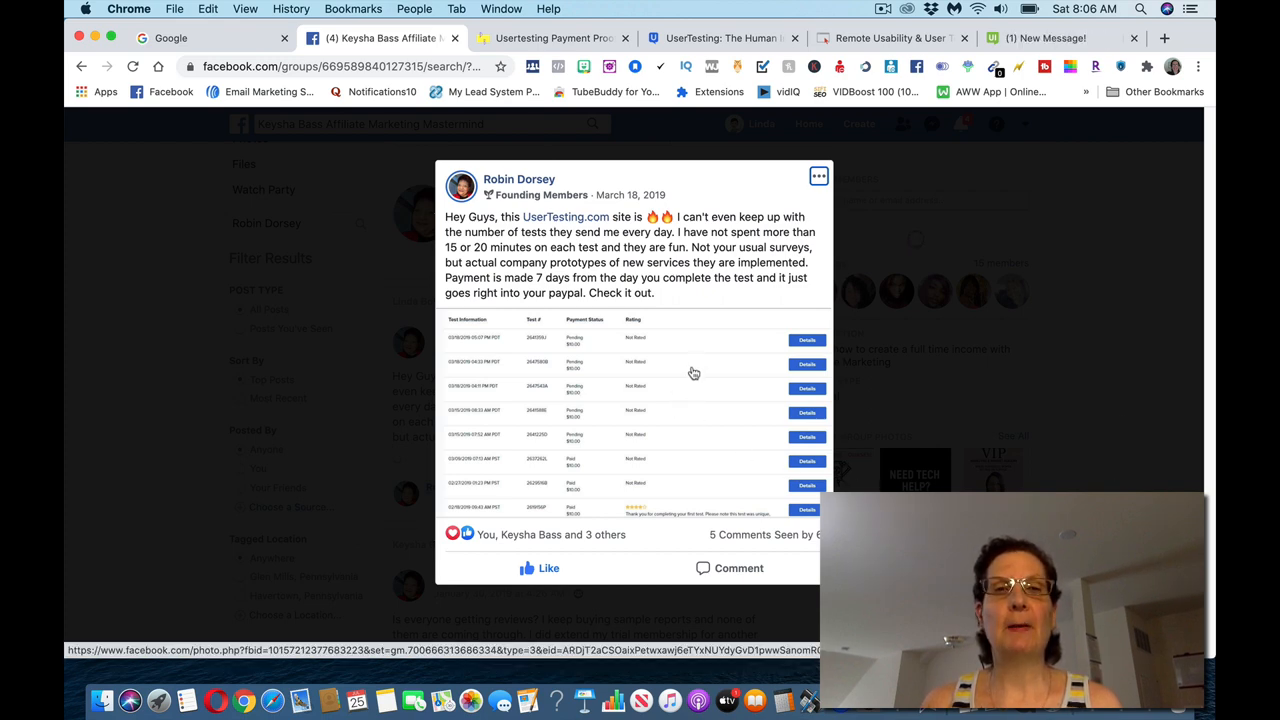
mouse_move(672, 346)
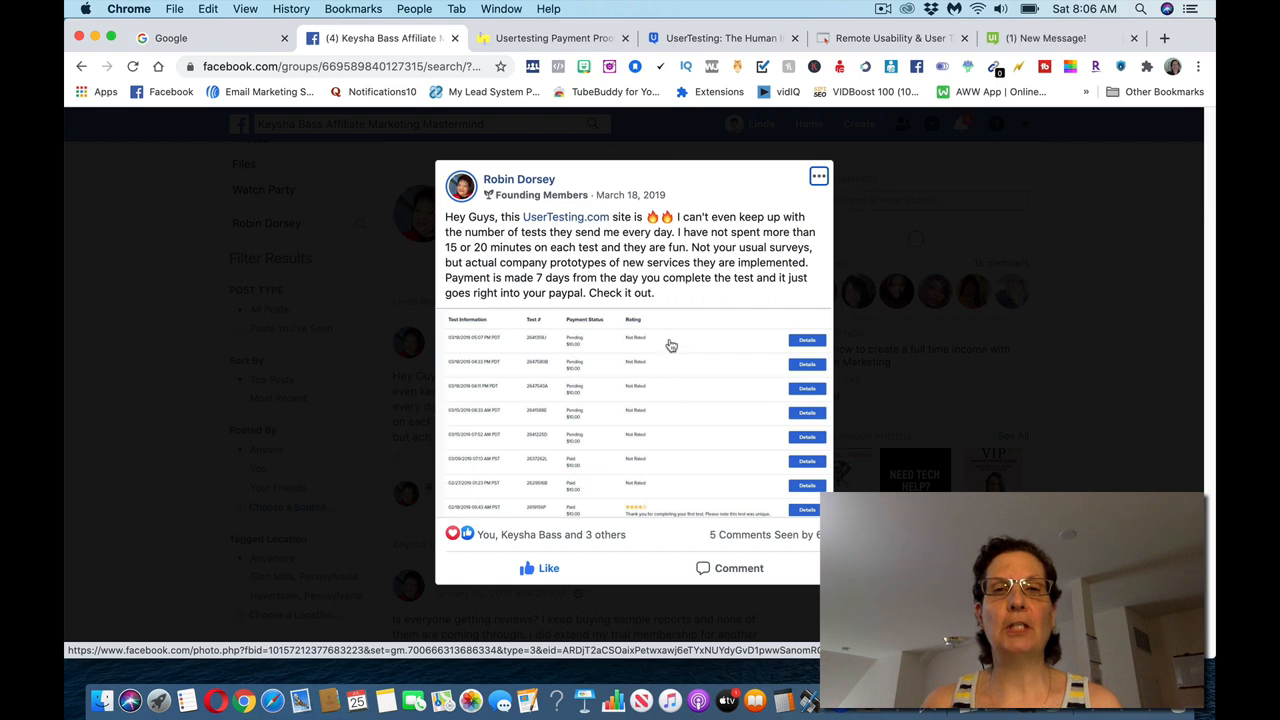
mouse_move(676, 348)
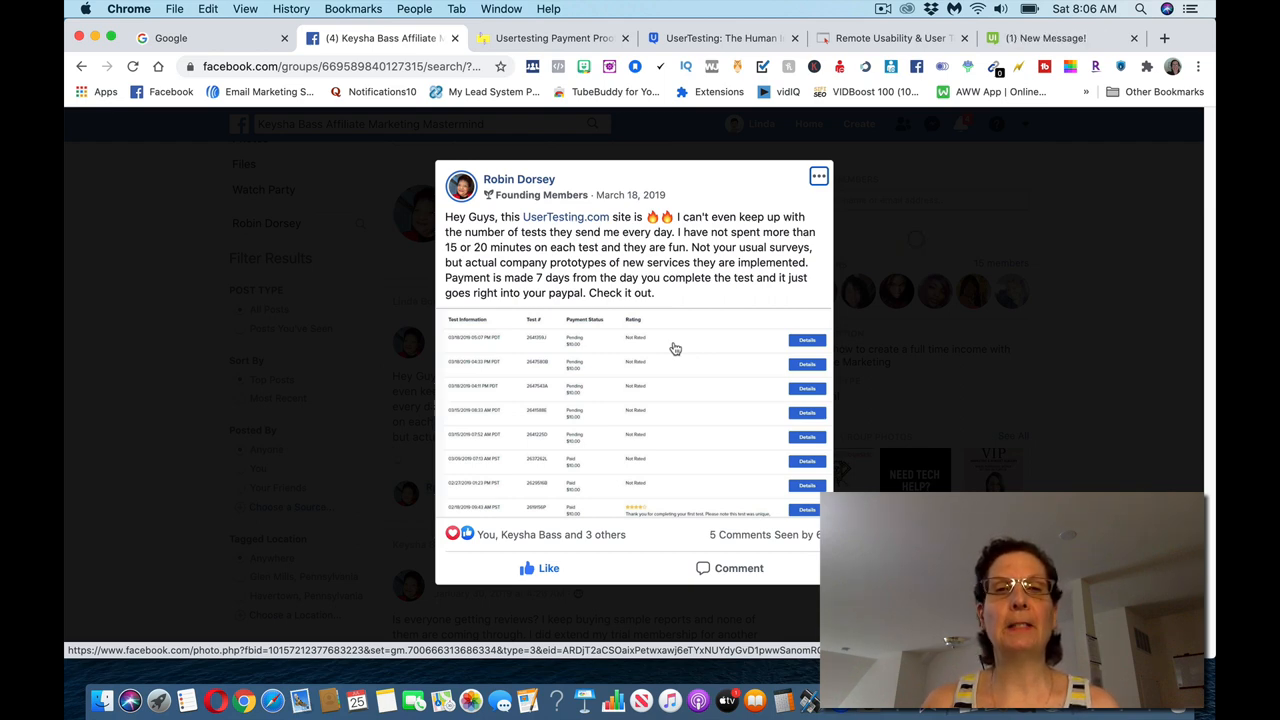
mouse_move(696, 340)
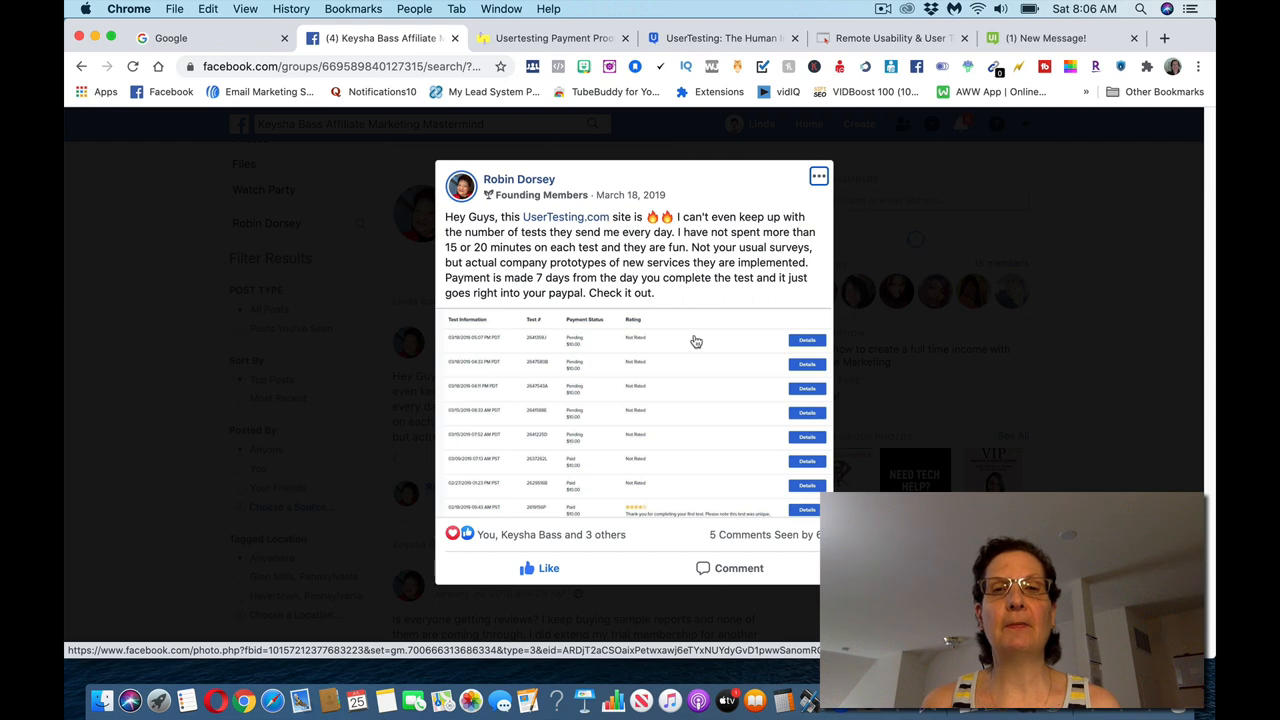
mouse_move(684, 344)
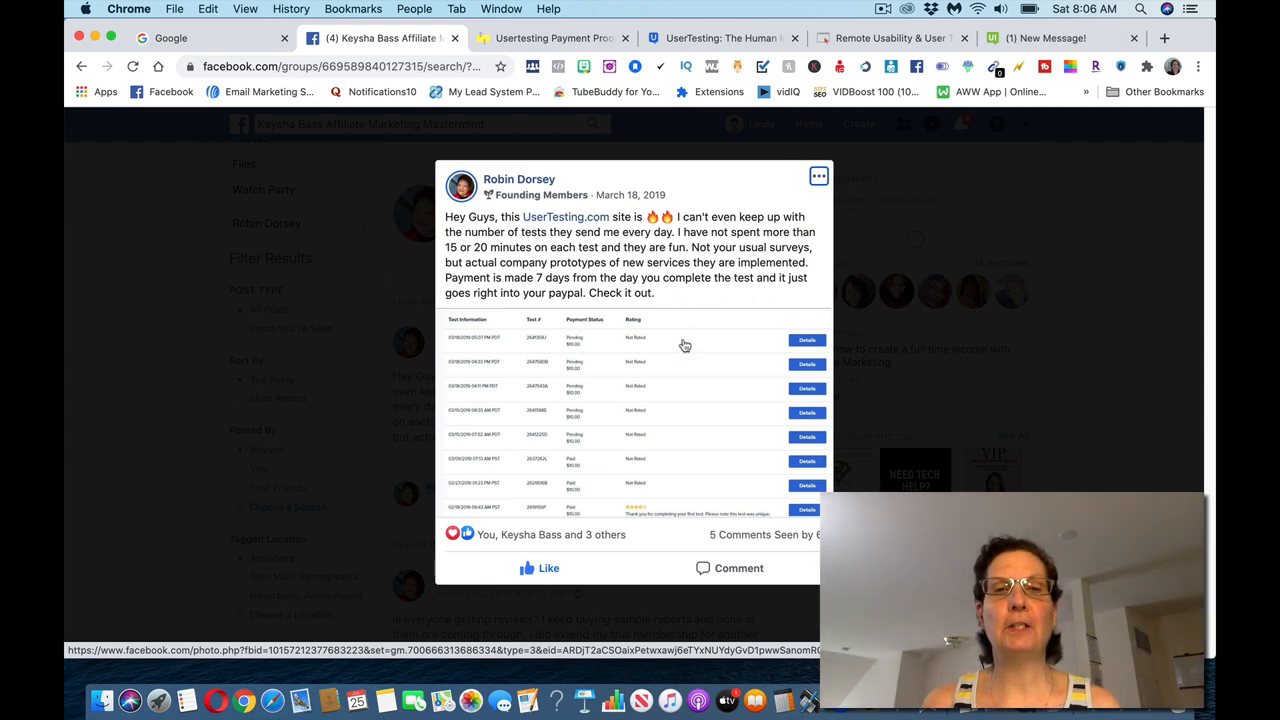
mouse_move(576, 496)
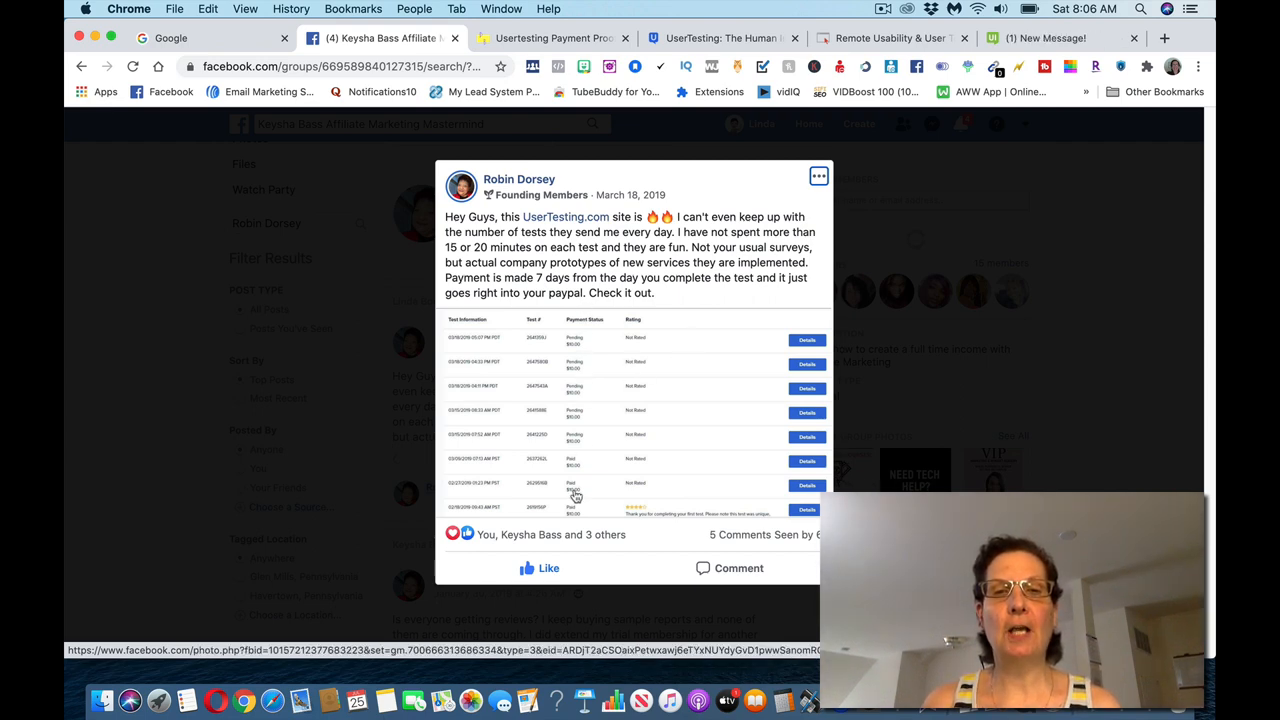
mouse_move(582, 388)
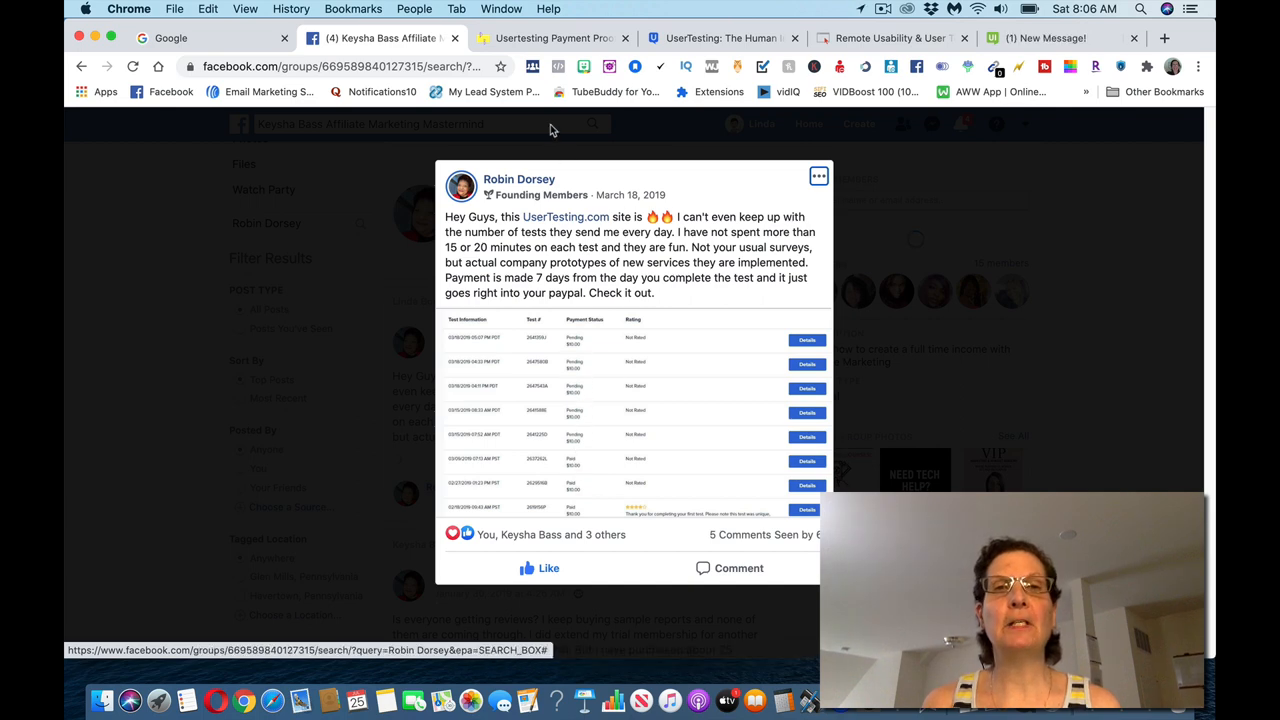
Review the Digital Bazaari $10.00 UserTesting payment proof list, then switch to the UserTesting site
click(552, 38)
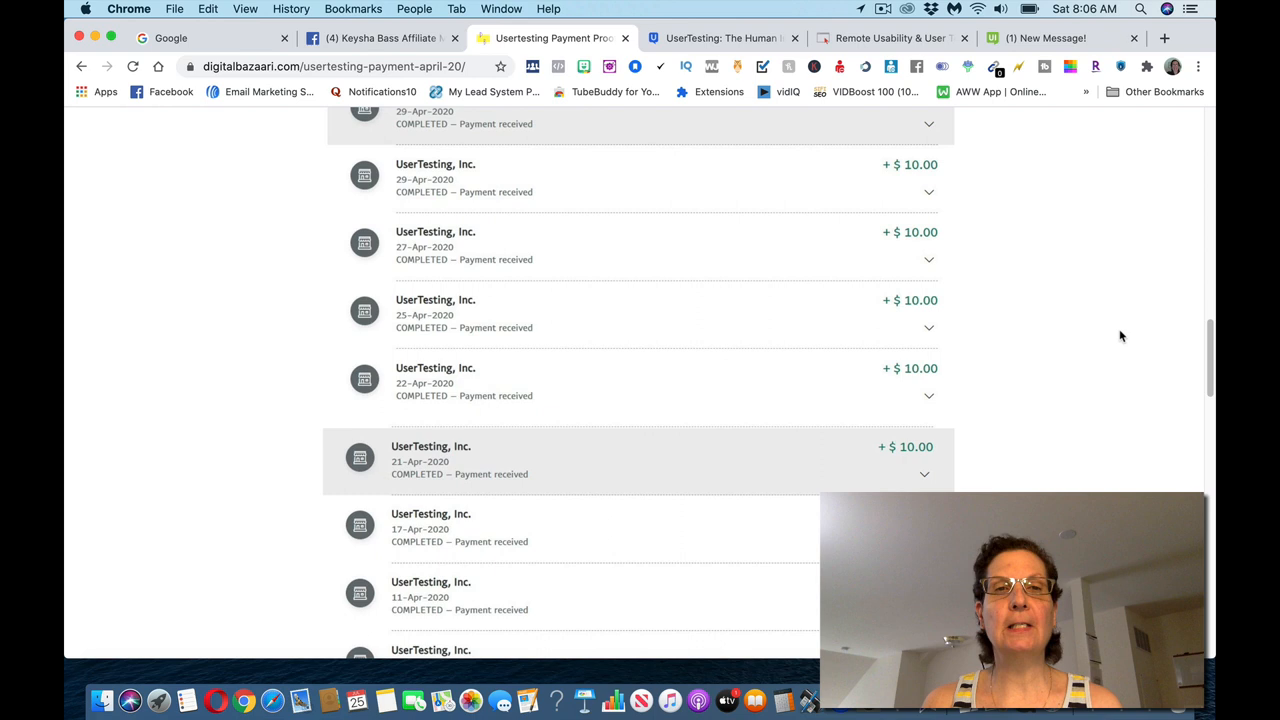
scroll(down, 3)
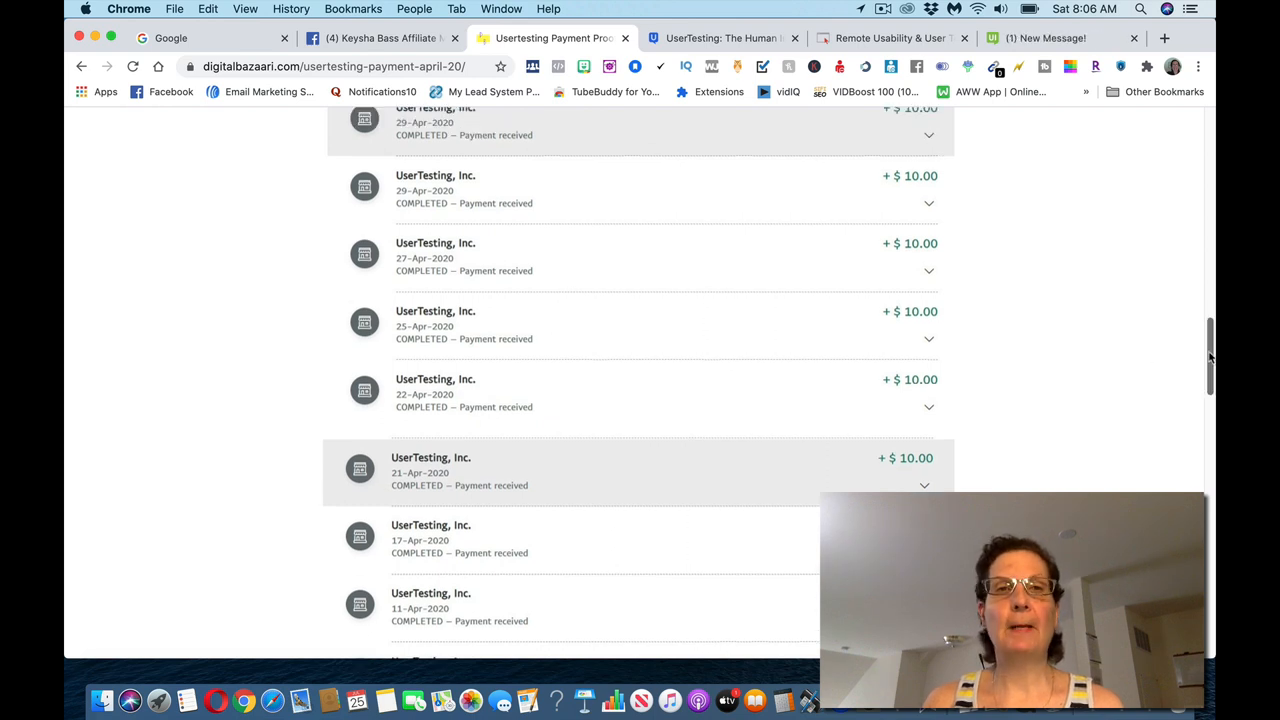
scroll(down, 3)
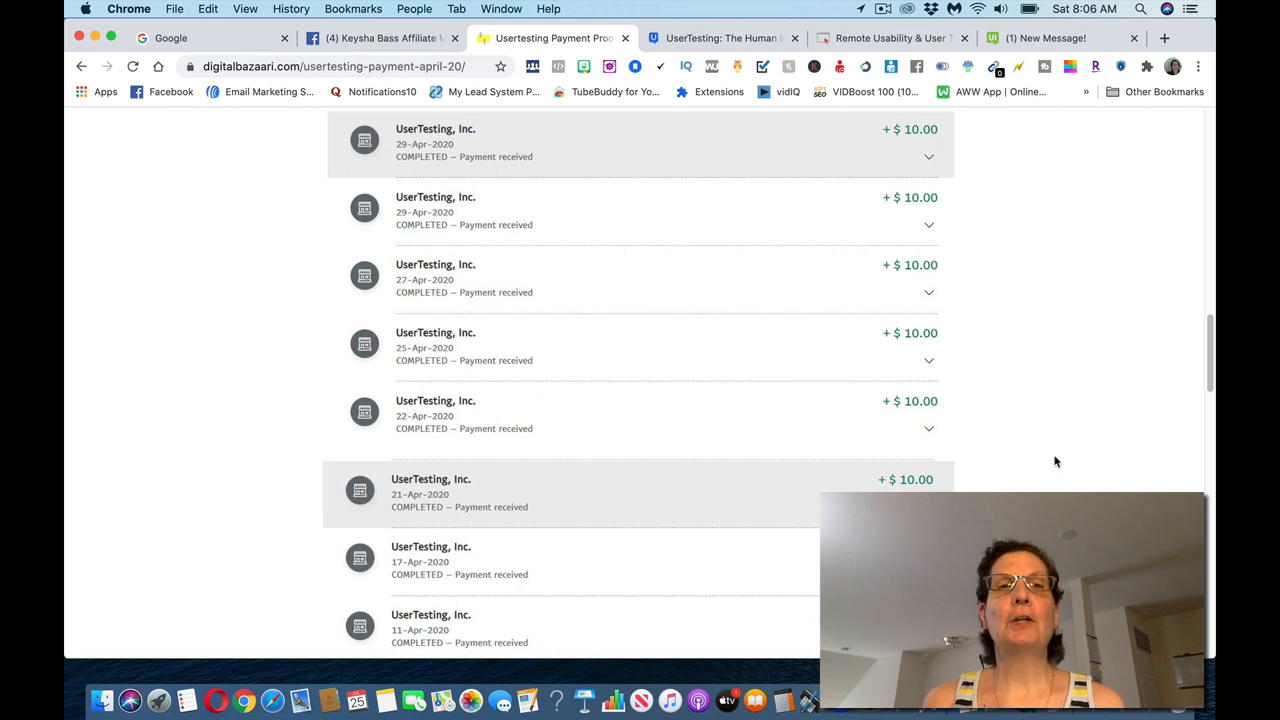
mouse_move(1070, 338)
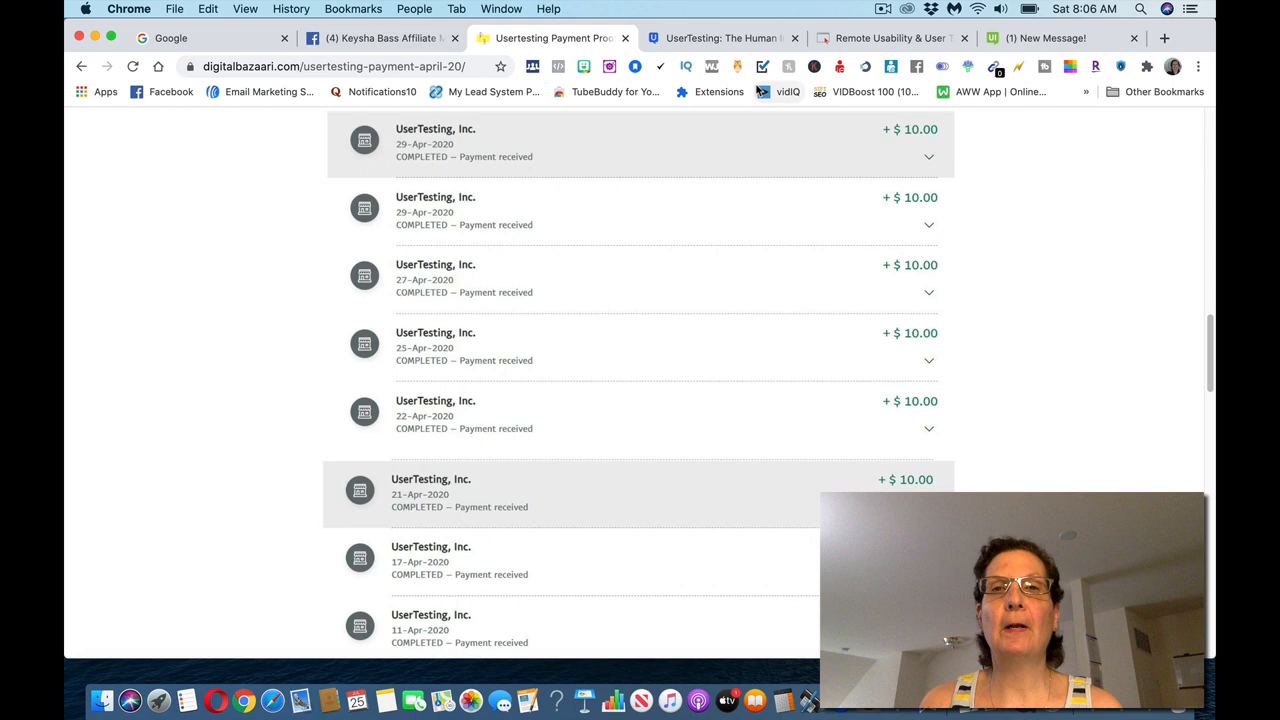
click(720, 38)
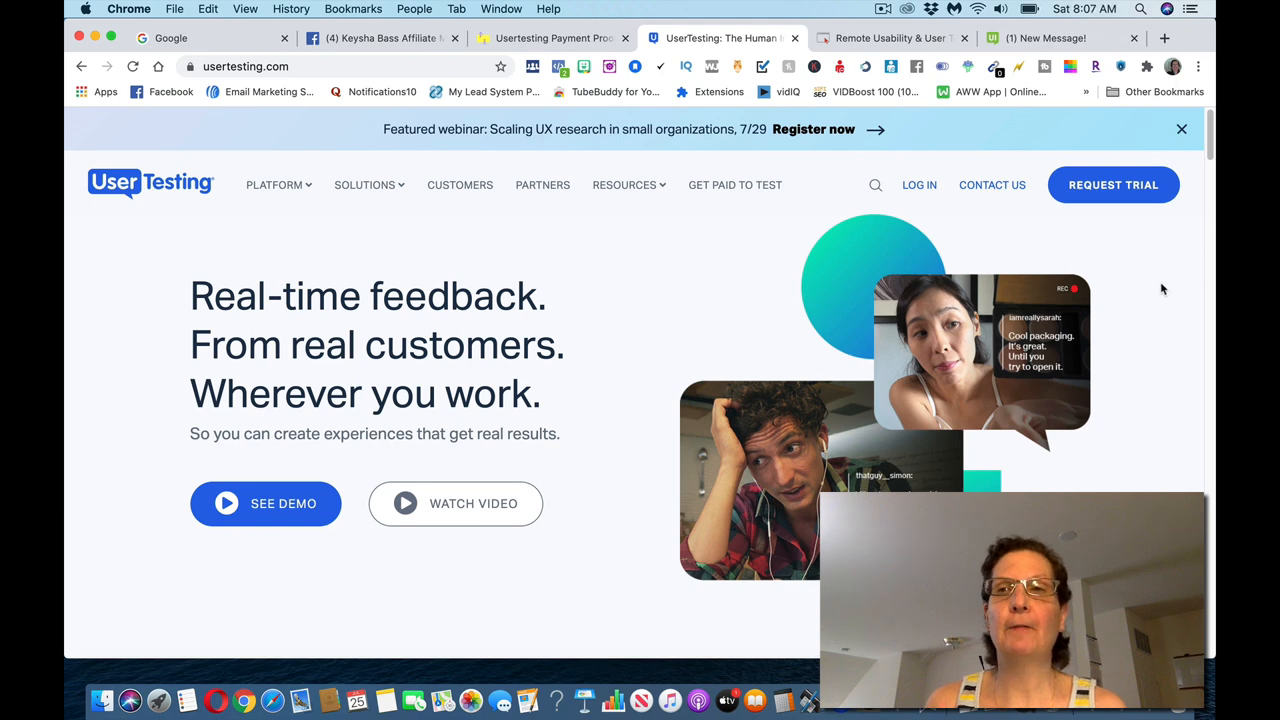
Dismiss the webinar banner and go to UserTesting's Get Paid to Test page
click(1180, 128)
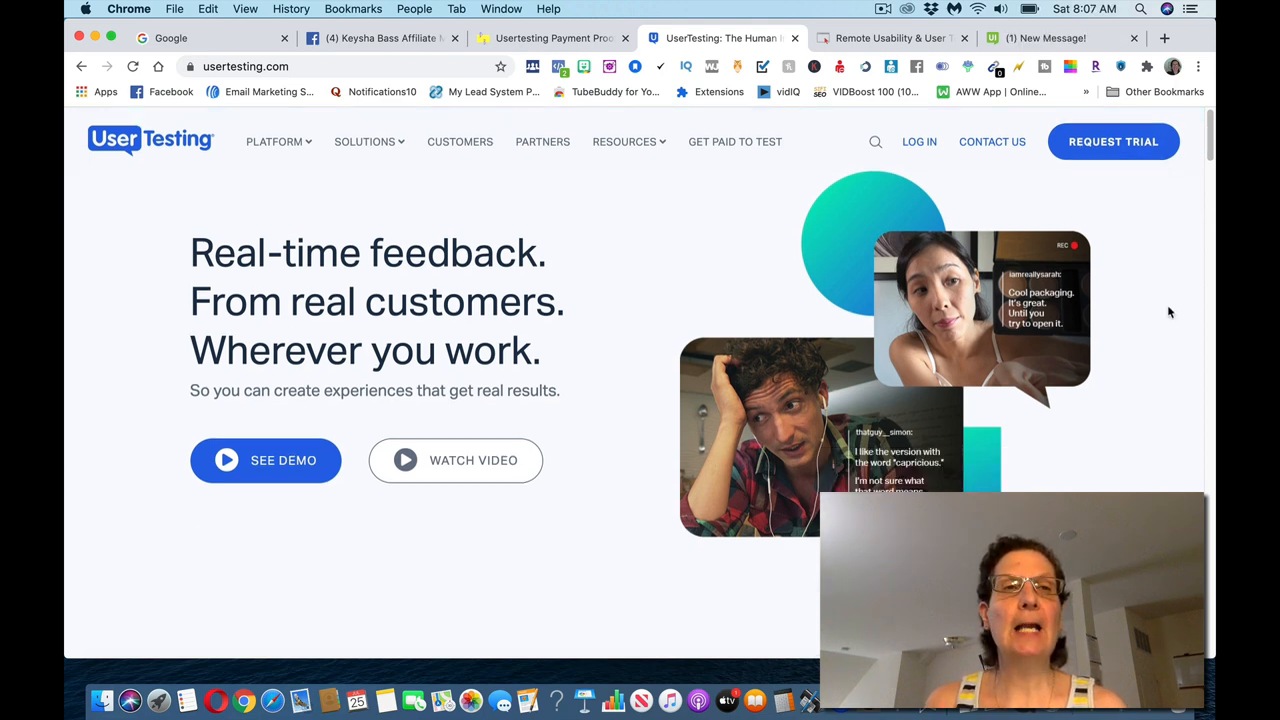
mouse_move(1160, 320)
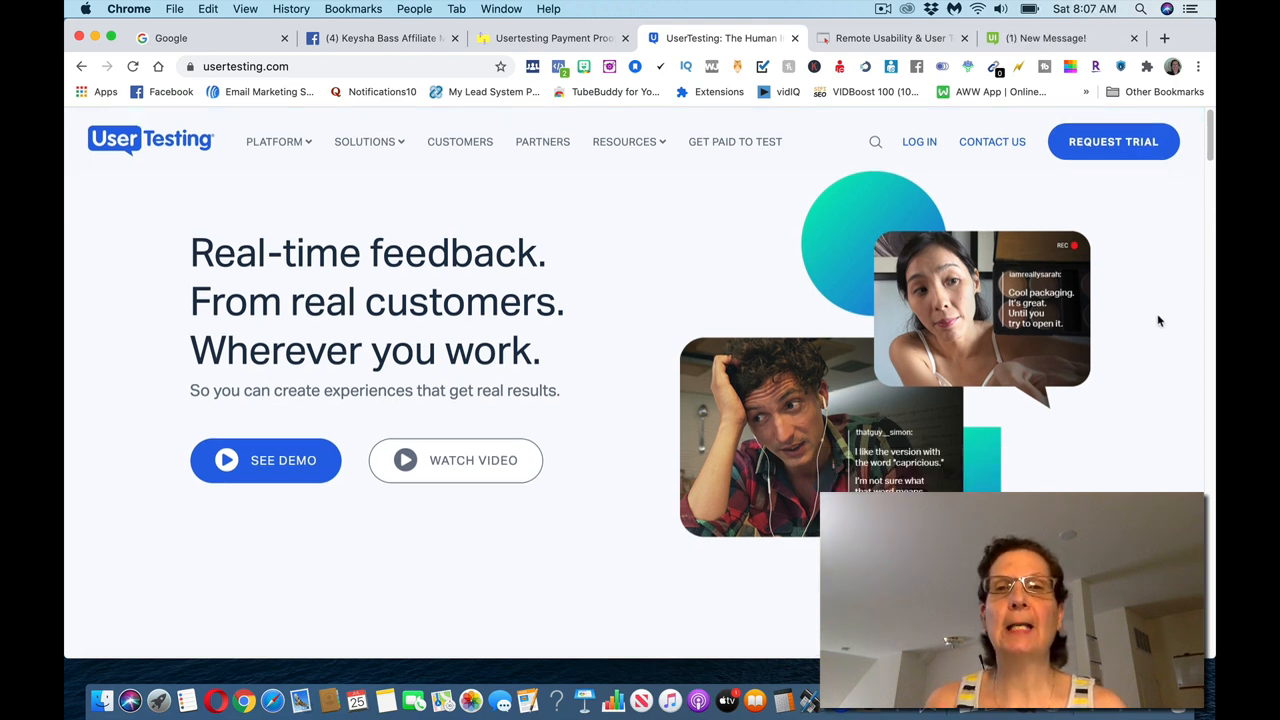
mouse_move(736, 140)
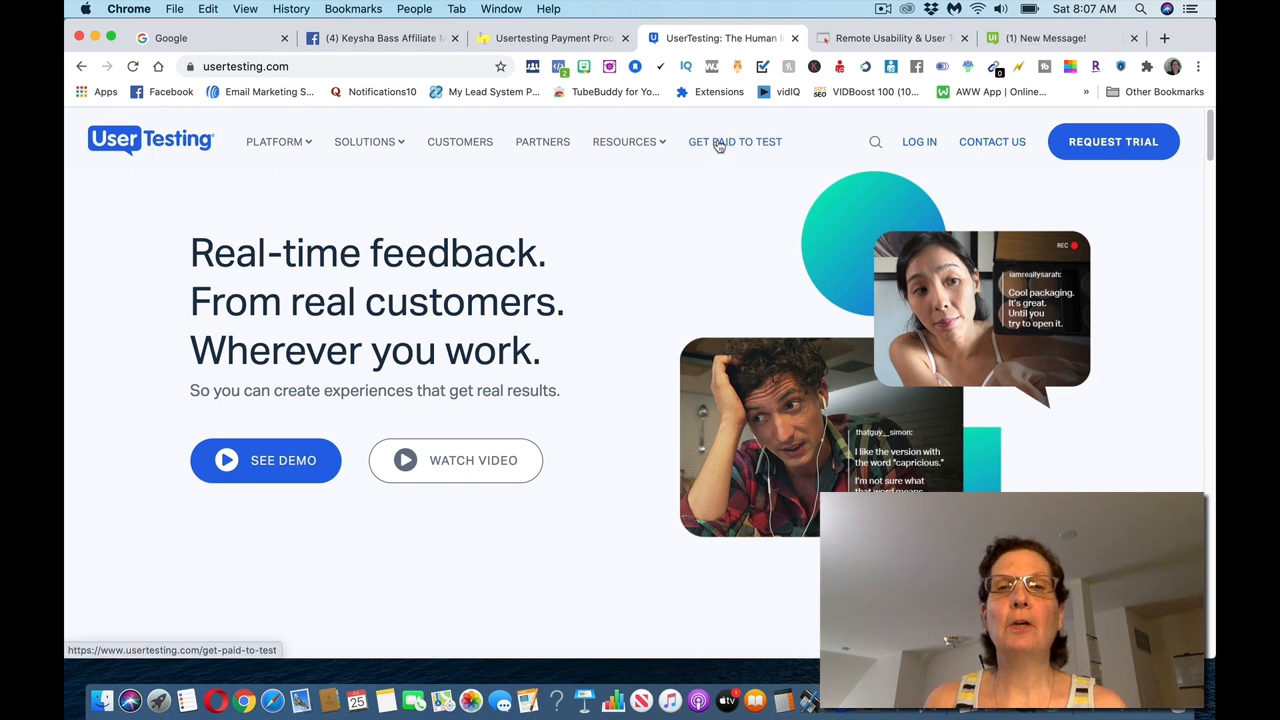
click(736, 140)
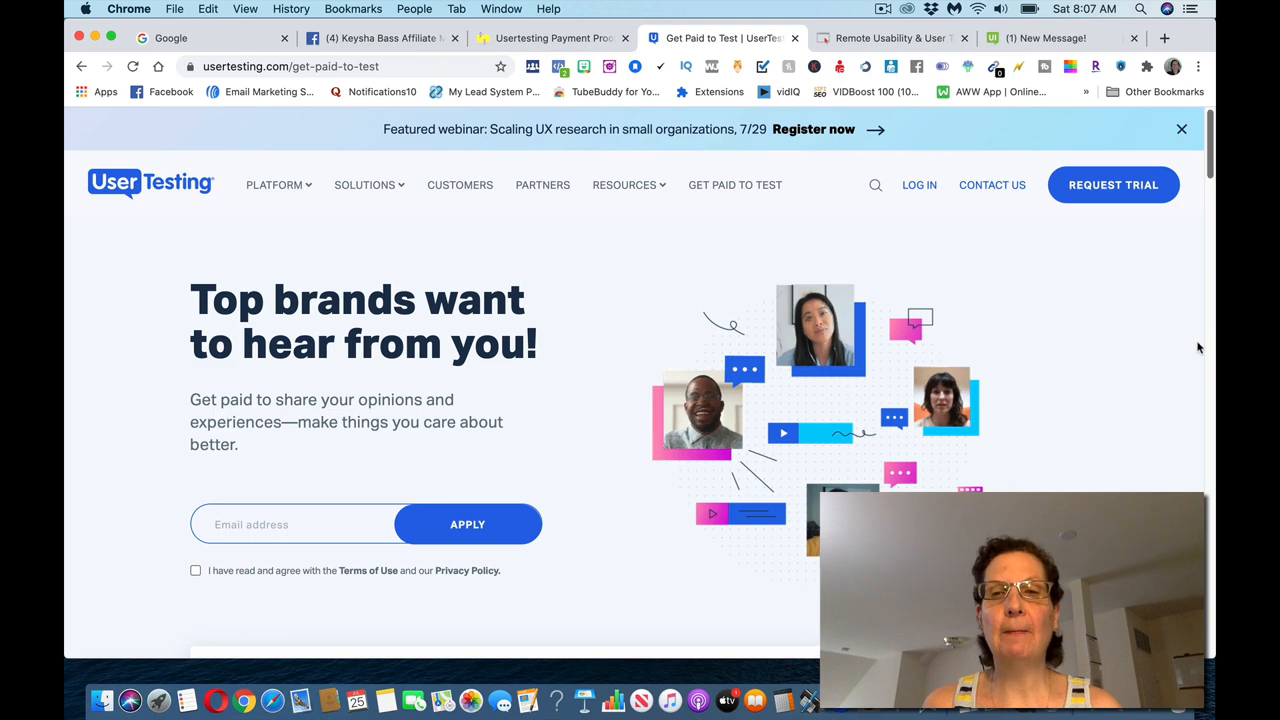
mouse_move(1200, 160)
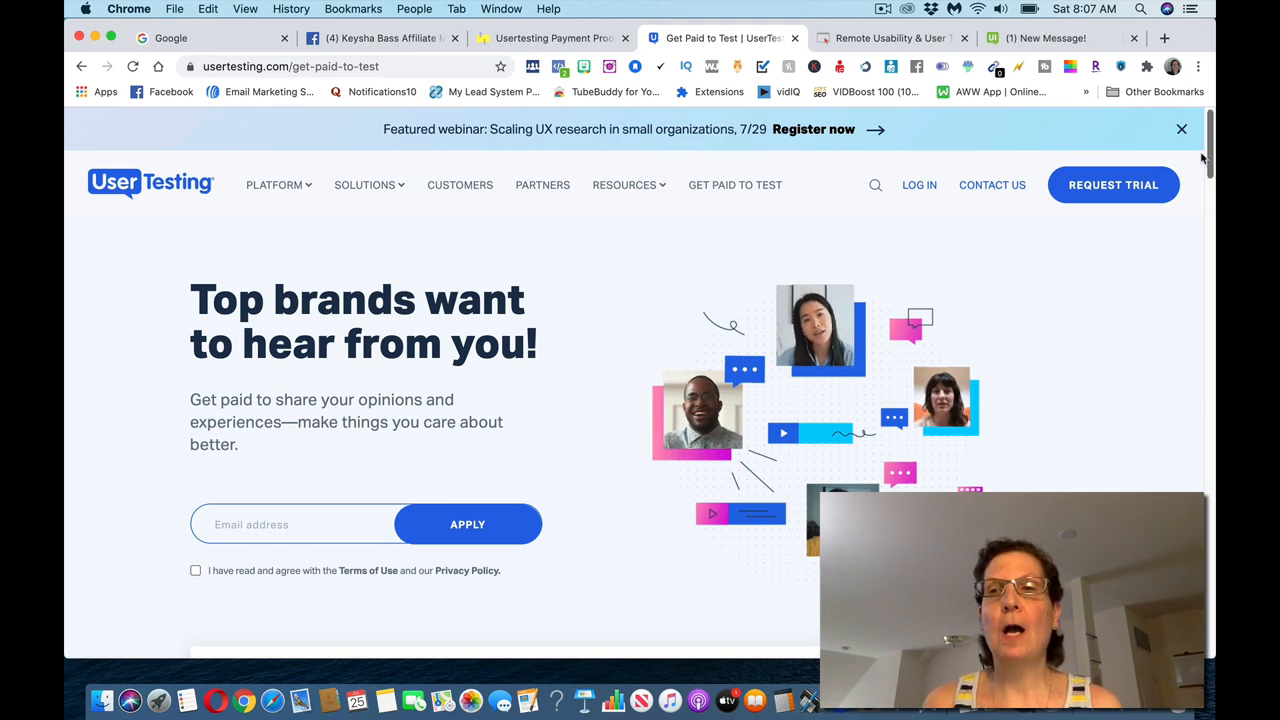
scroll(down, 3)
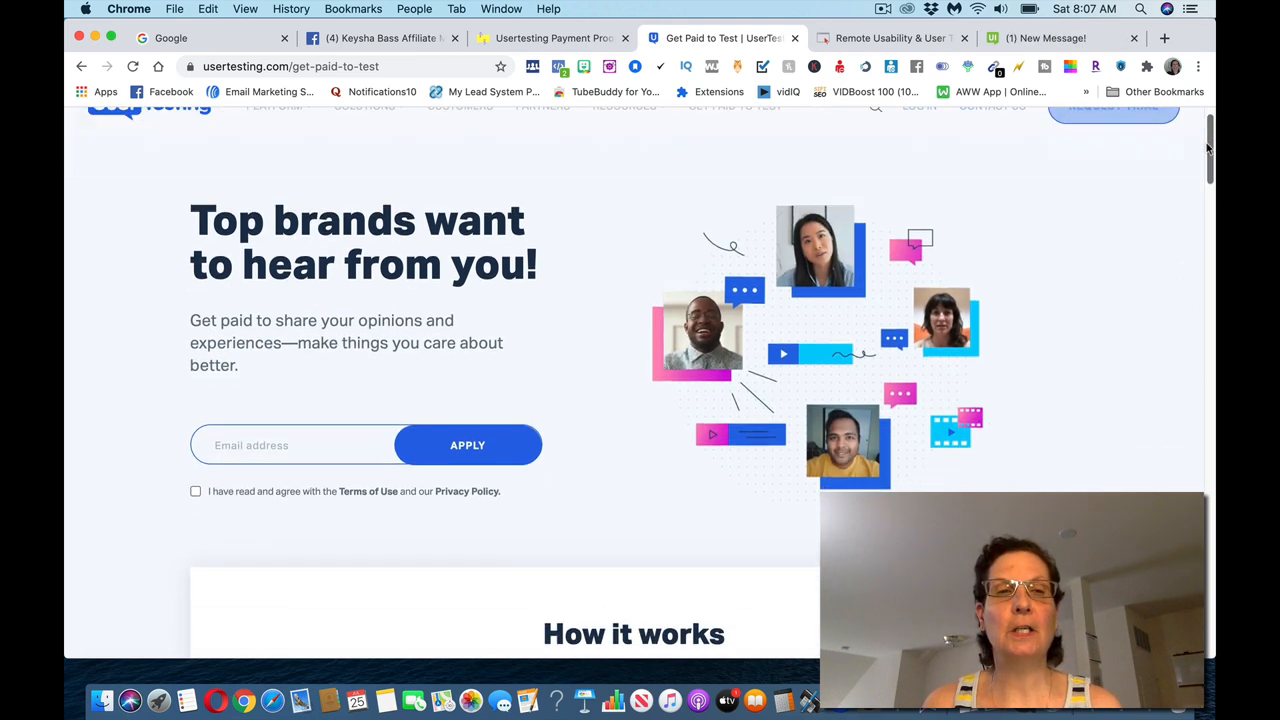
click(196, 502)
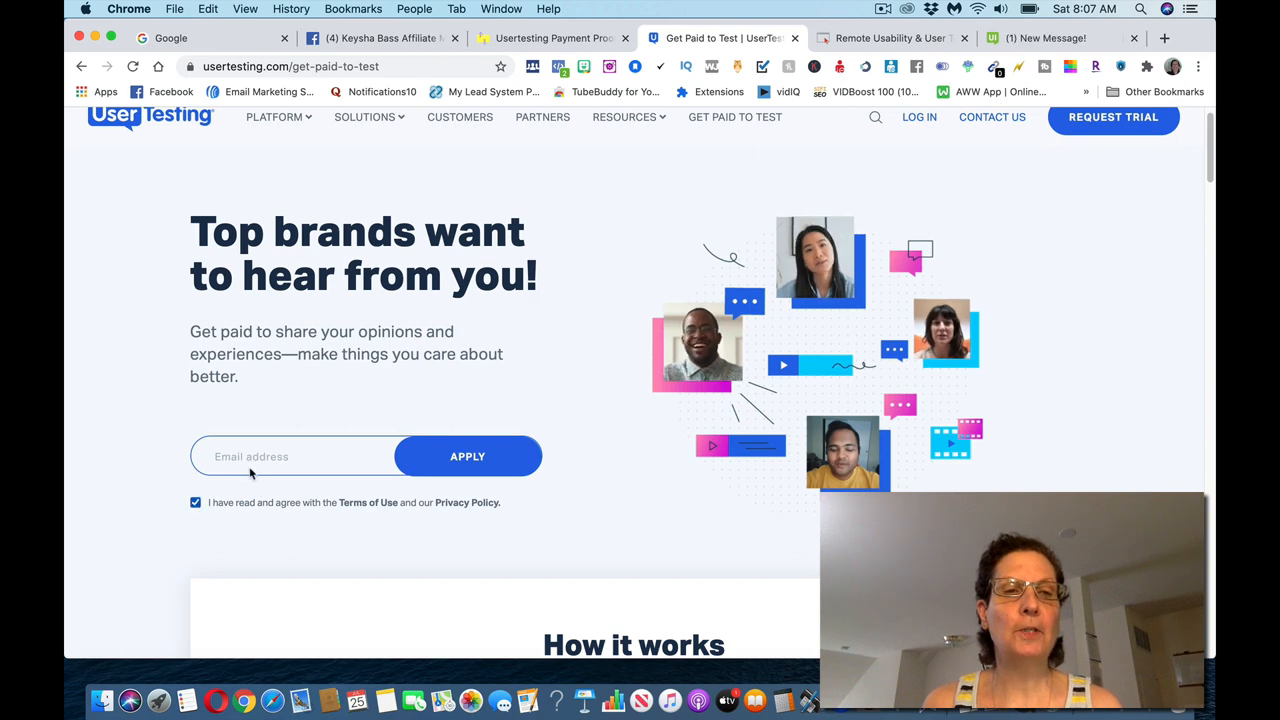
mouse_move(684, 514)
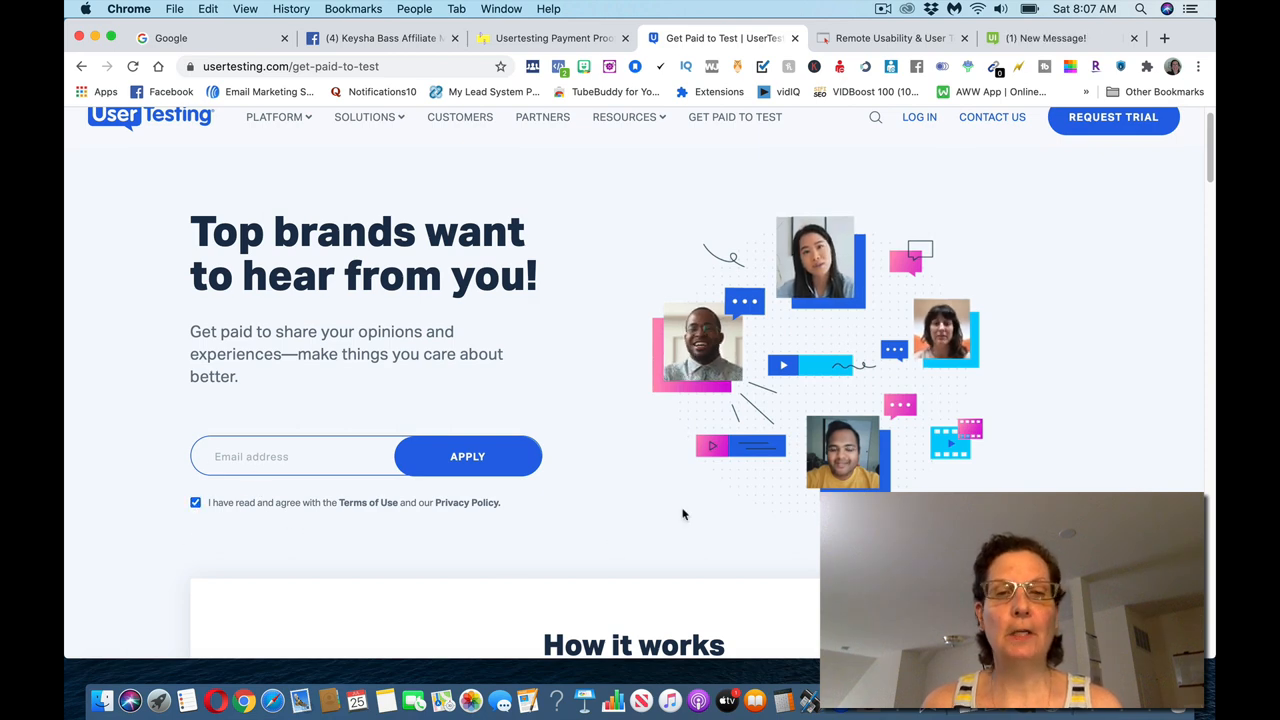
scroll(down, 3)
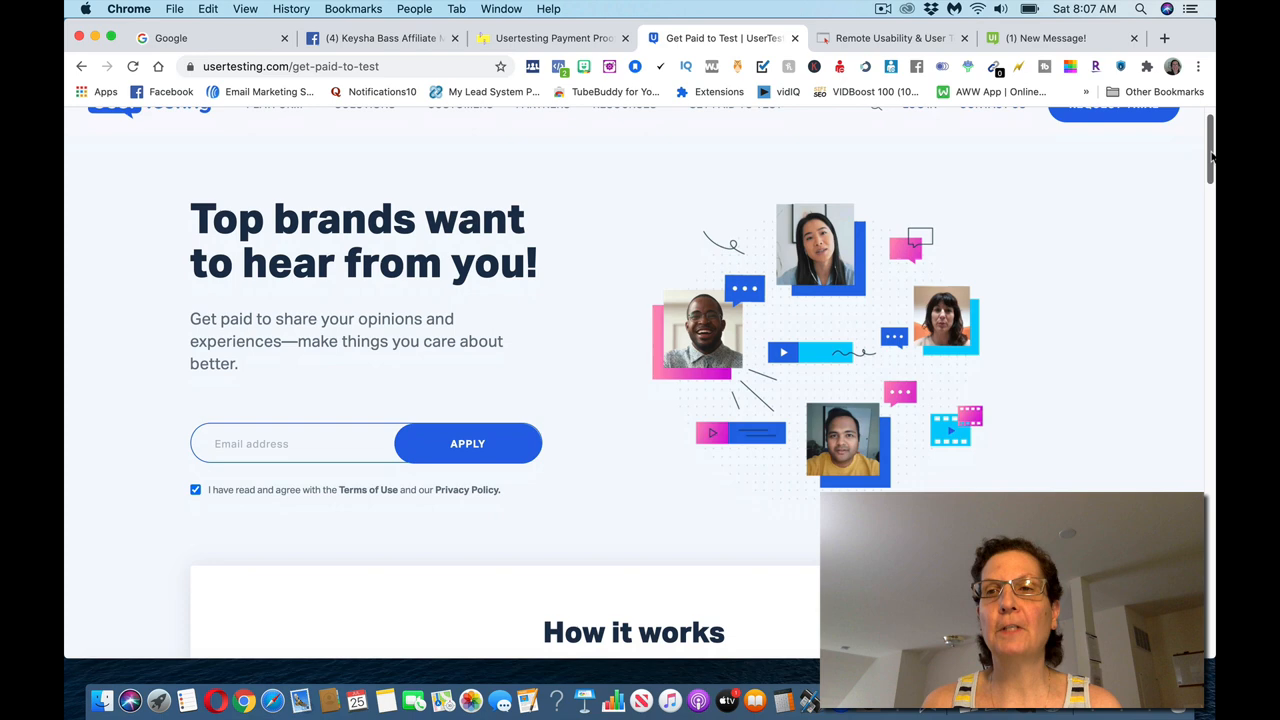
scroll(down, 3)
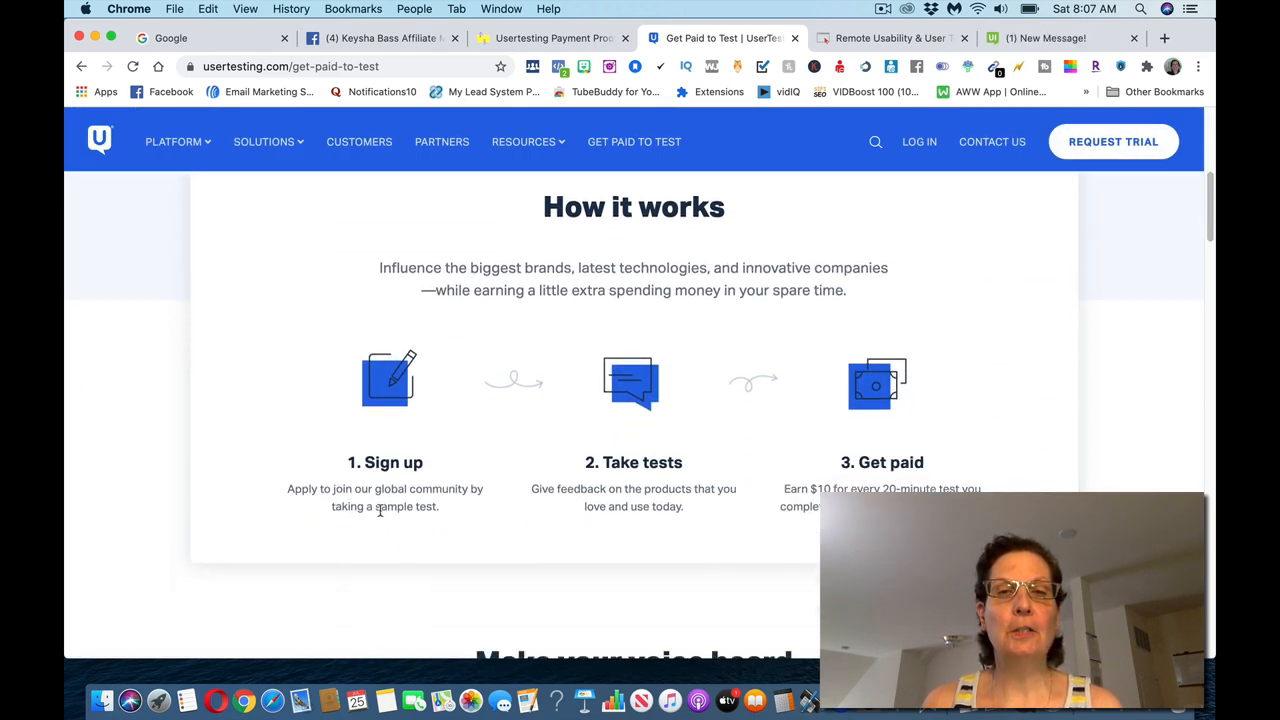
mouse_move(612, 520)
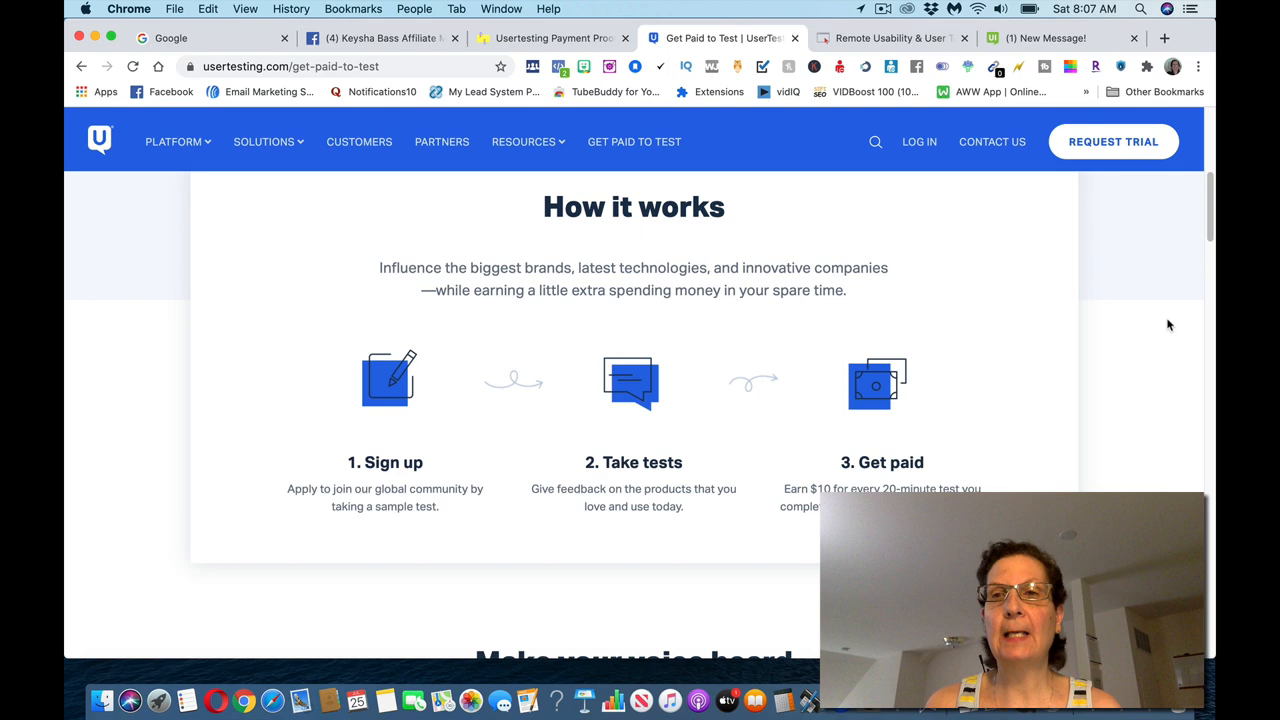
scroll(down, 3)
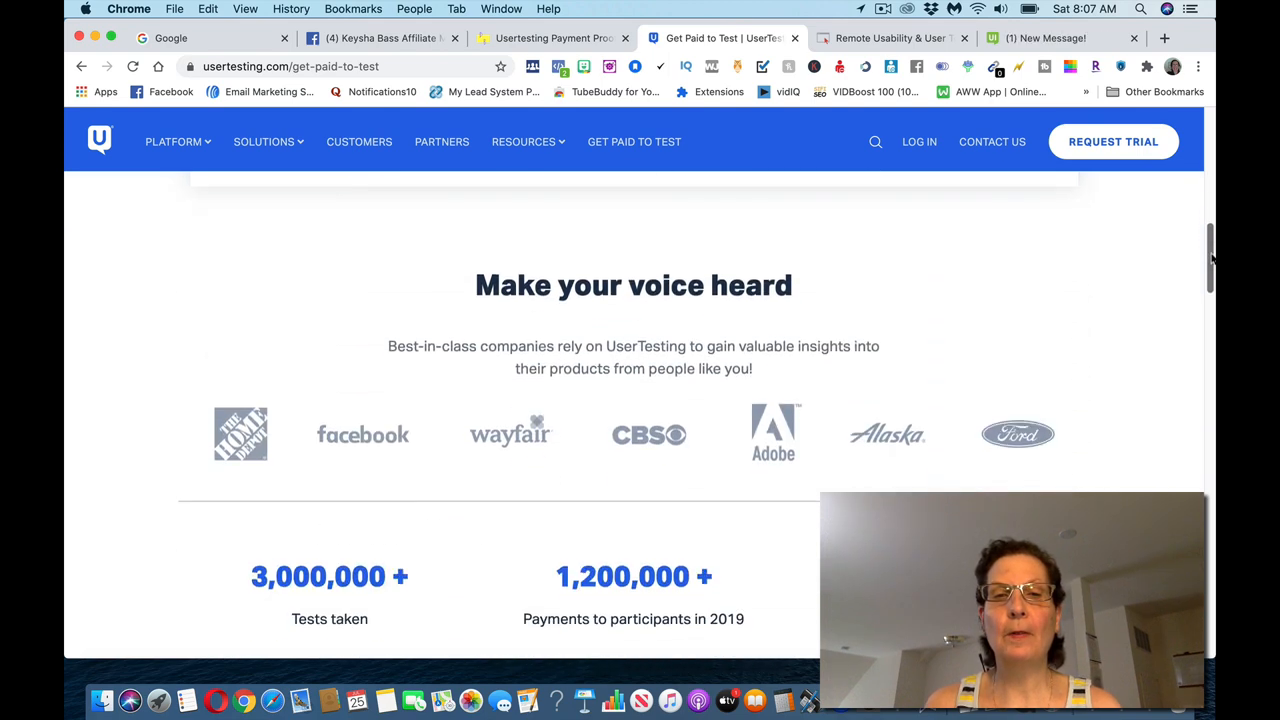
scroll(down, 3)
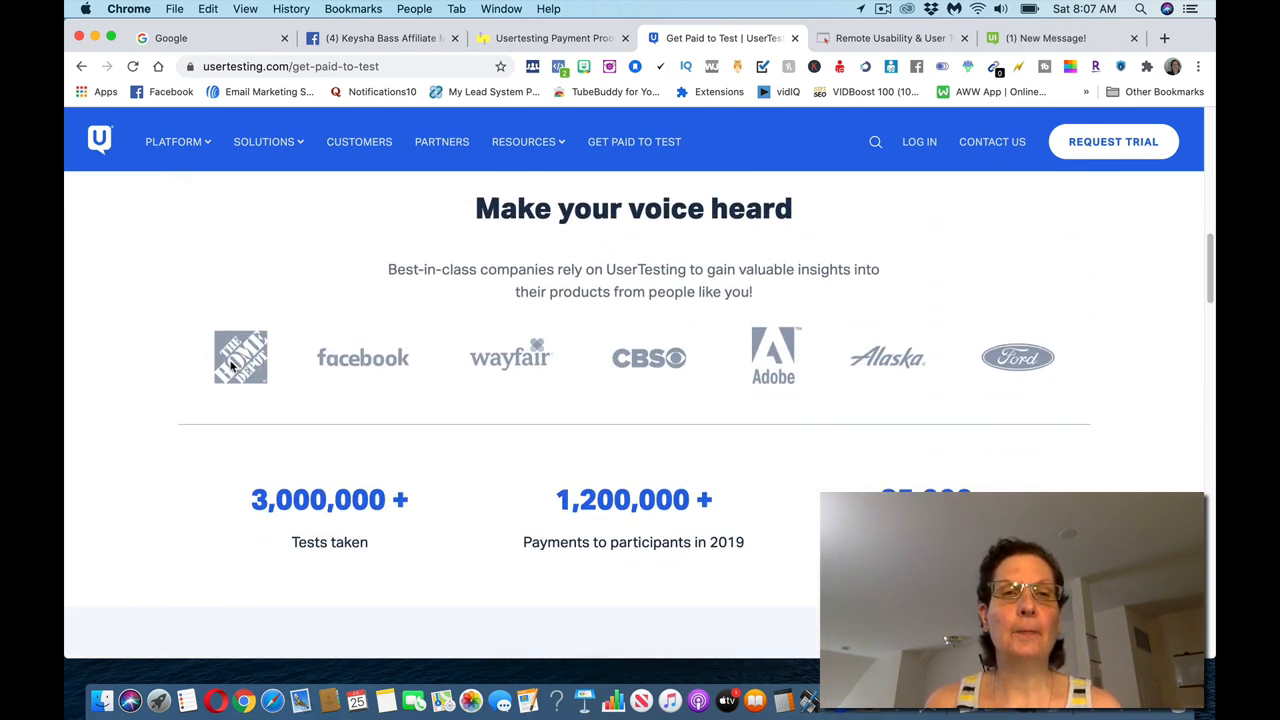
mouse_move(330, 388)
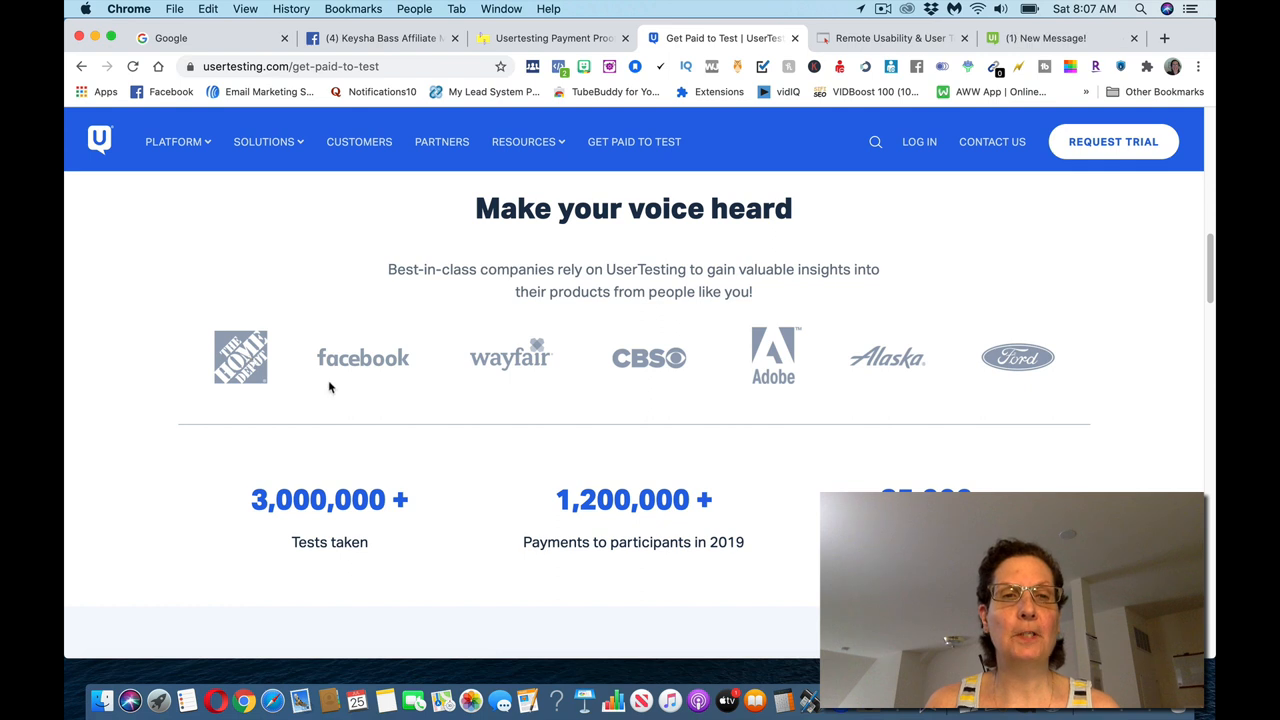
mouse_move(678, 392)
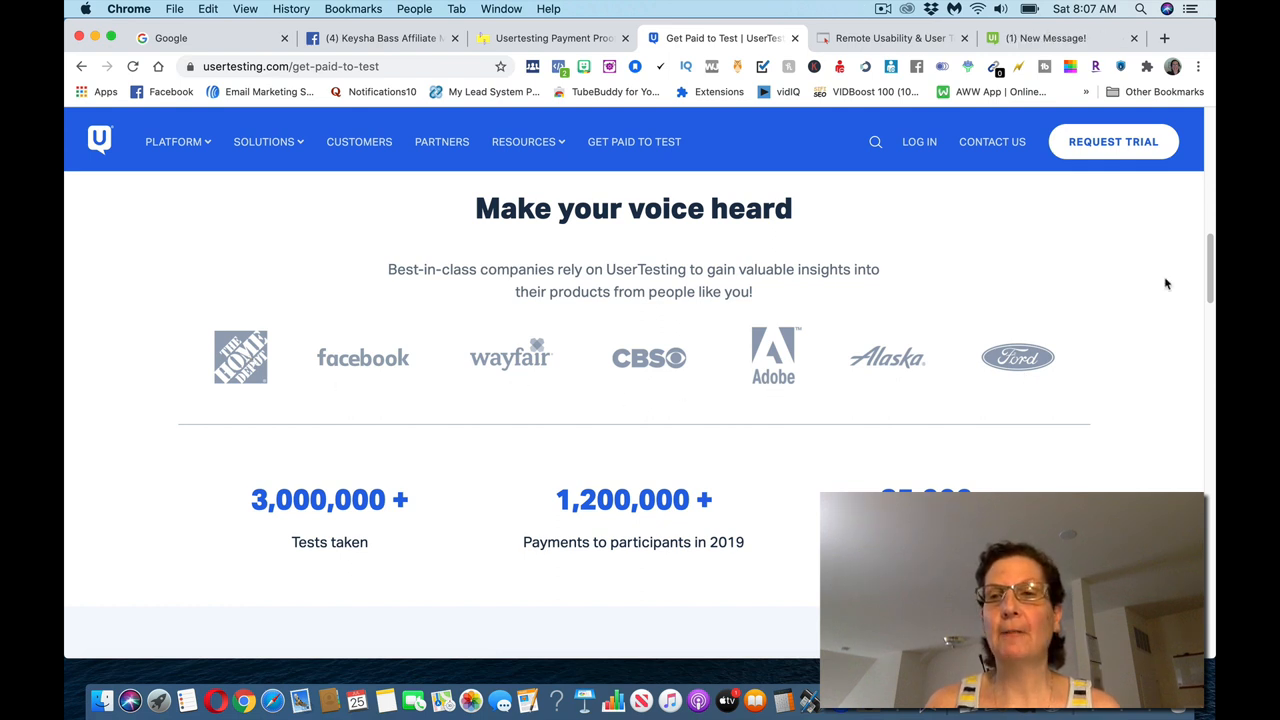
scroll(down, 3)
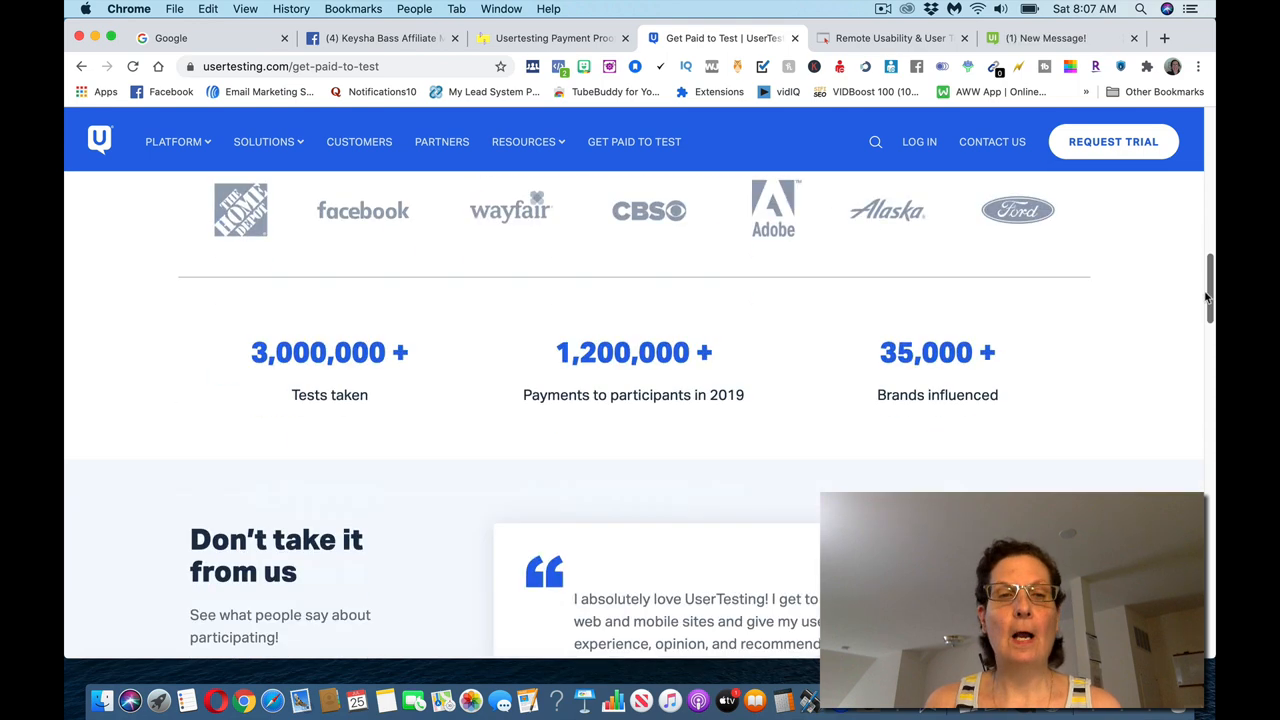
scroll(down, 3)
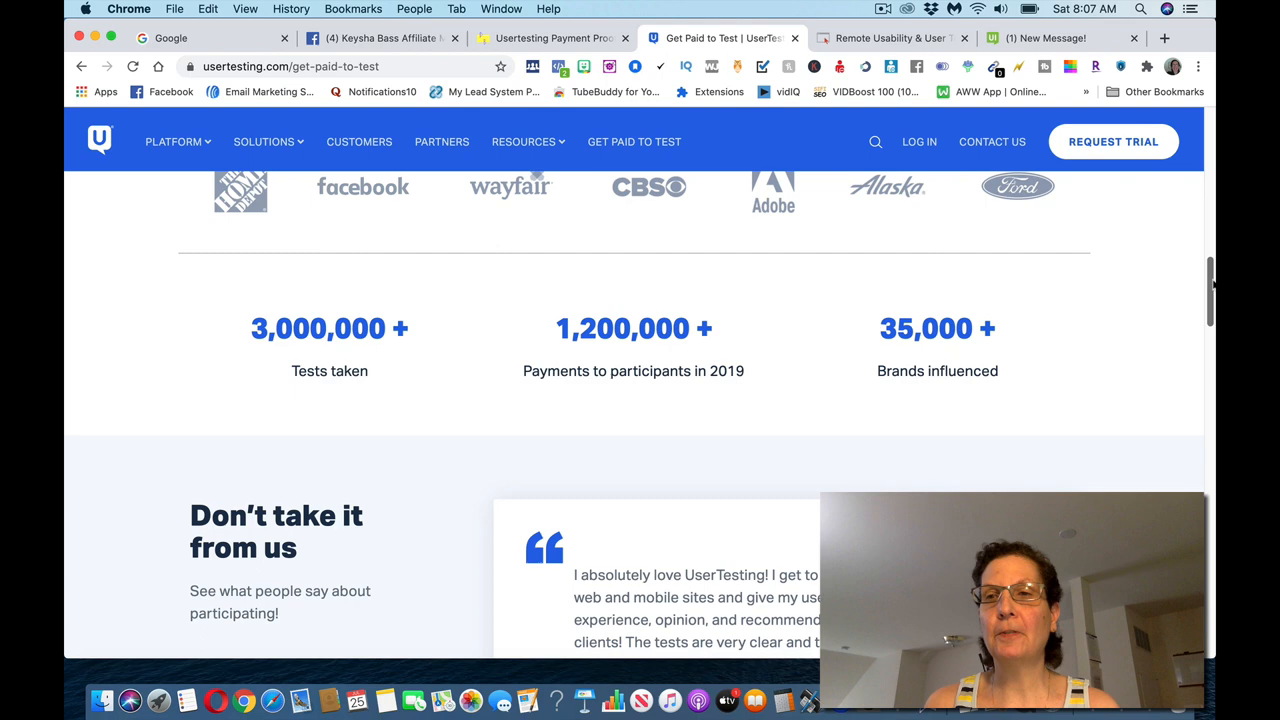
scroll(down, 3)
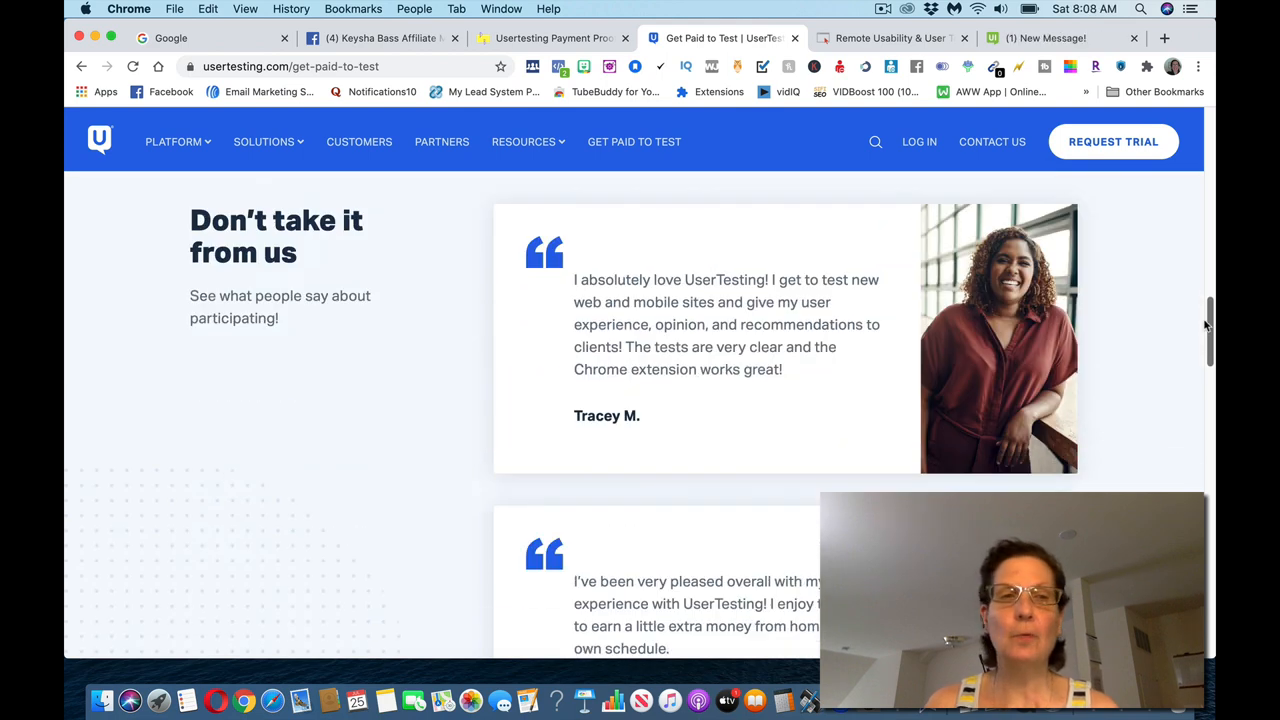
scroll(down, 3)
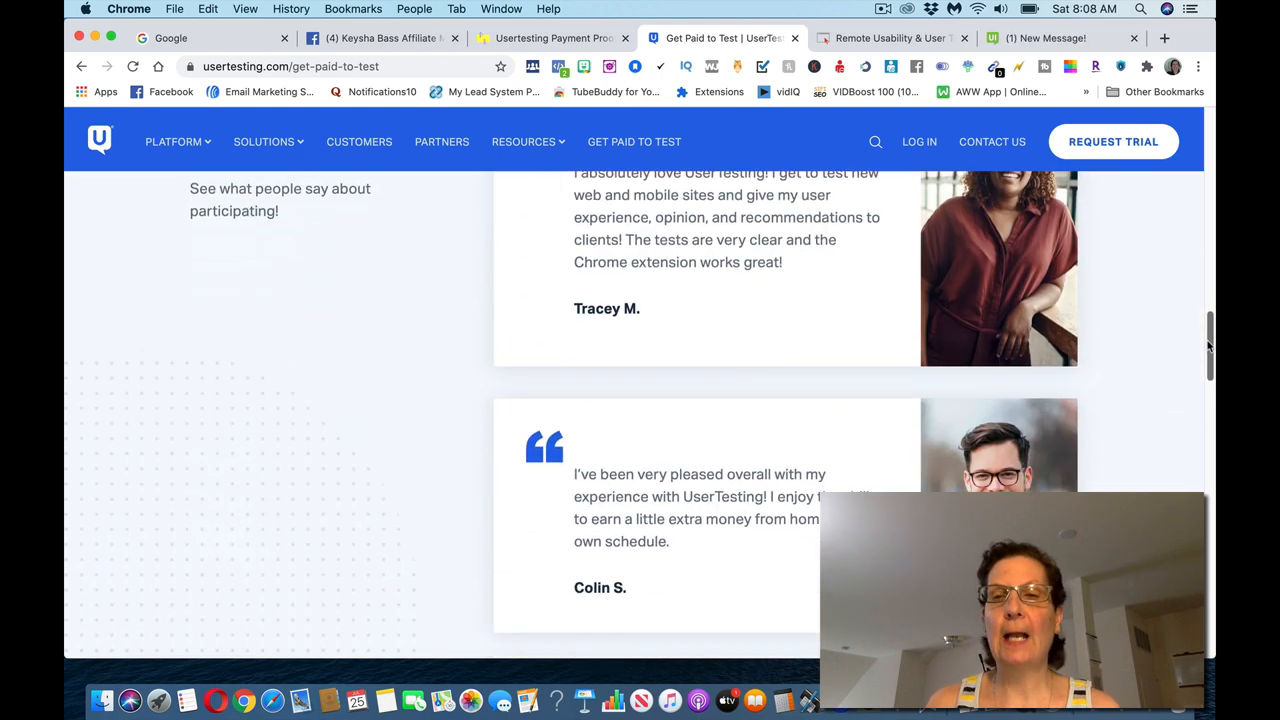
scroll(down, 3)
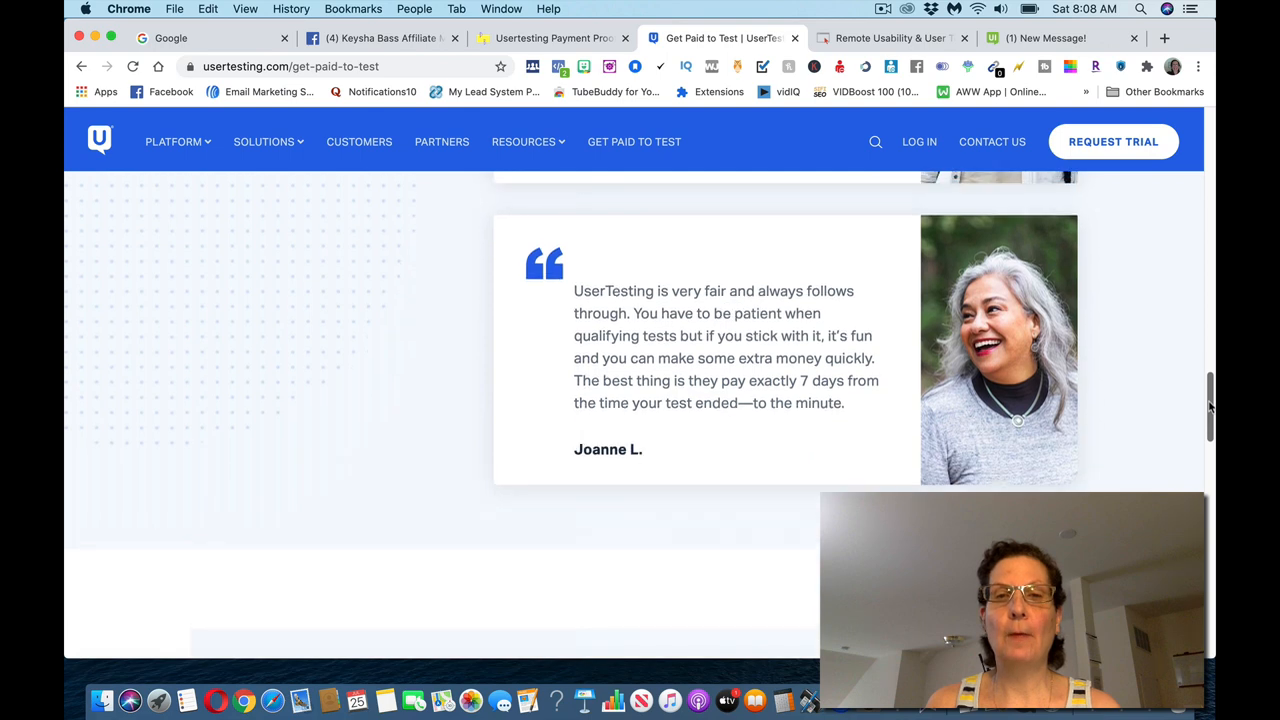
scroll(up, 3)
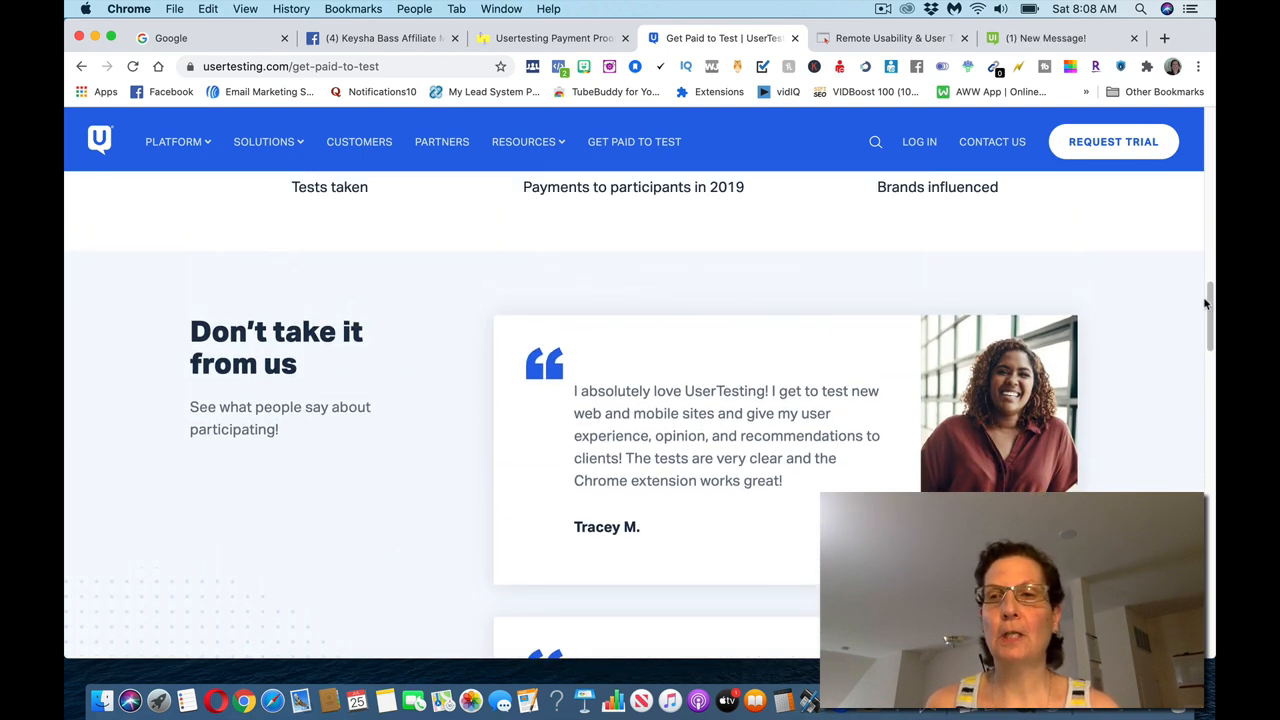
scroll(down, 3)
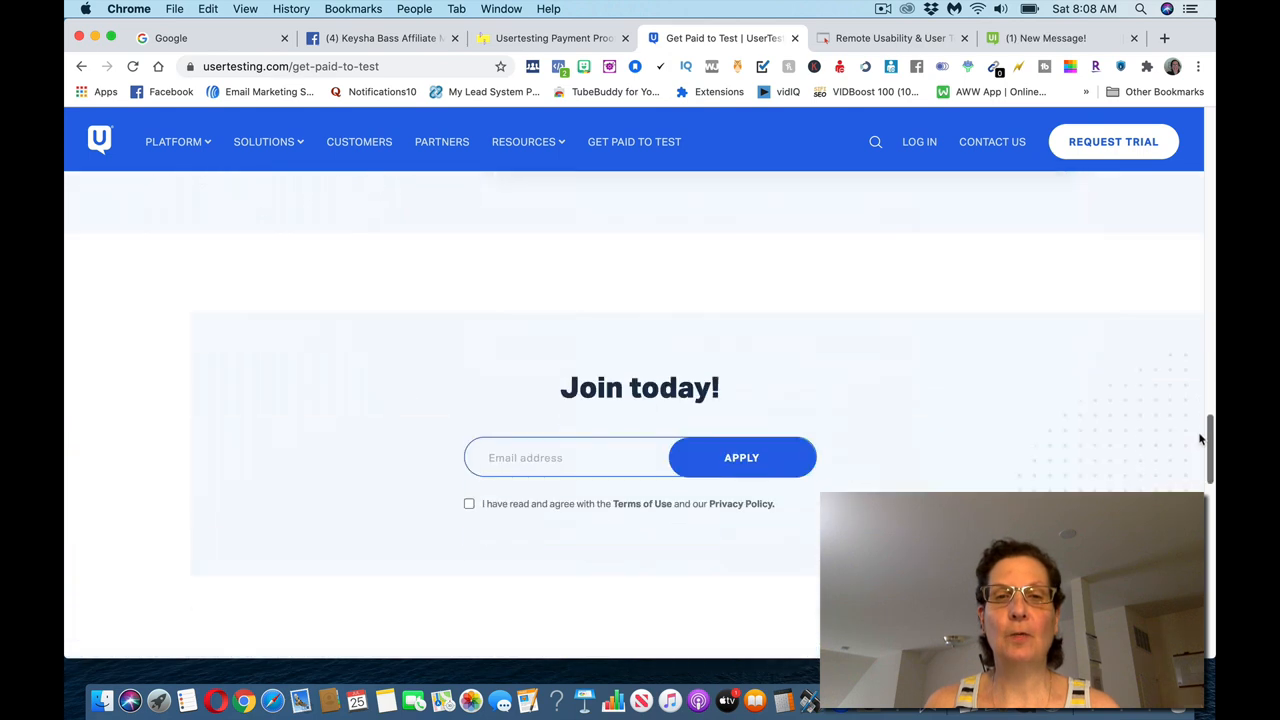
Expand the FAQ answers on how testers get paid and how much money they can make
scroll(down, 3)
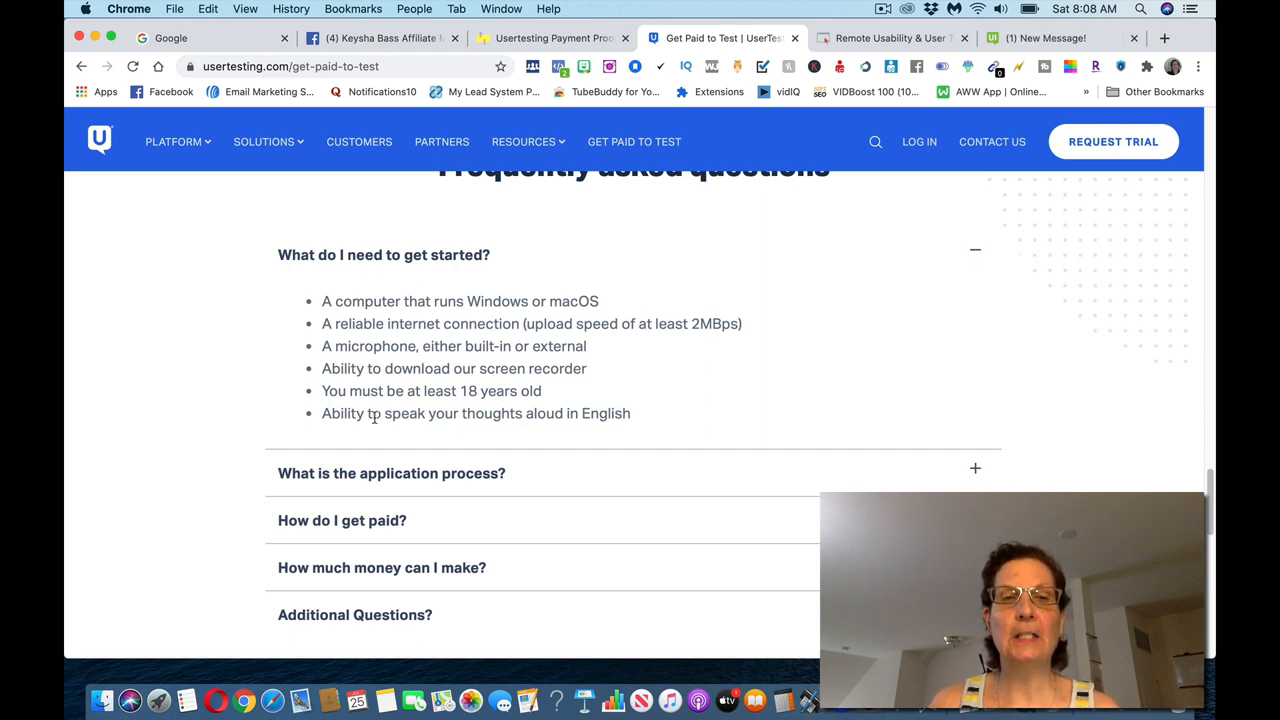
mouse_move(388, 440)
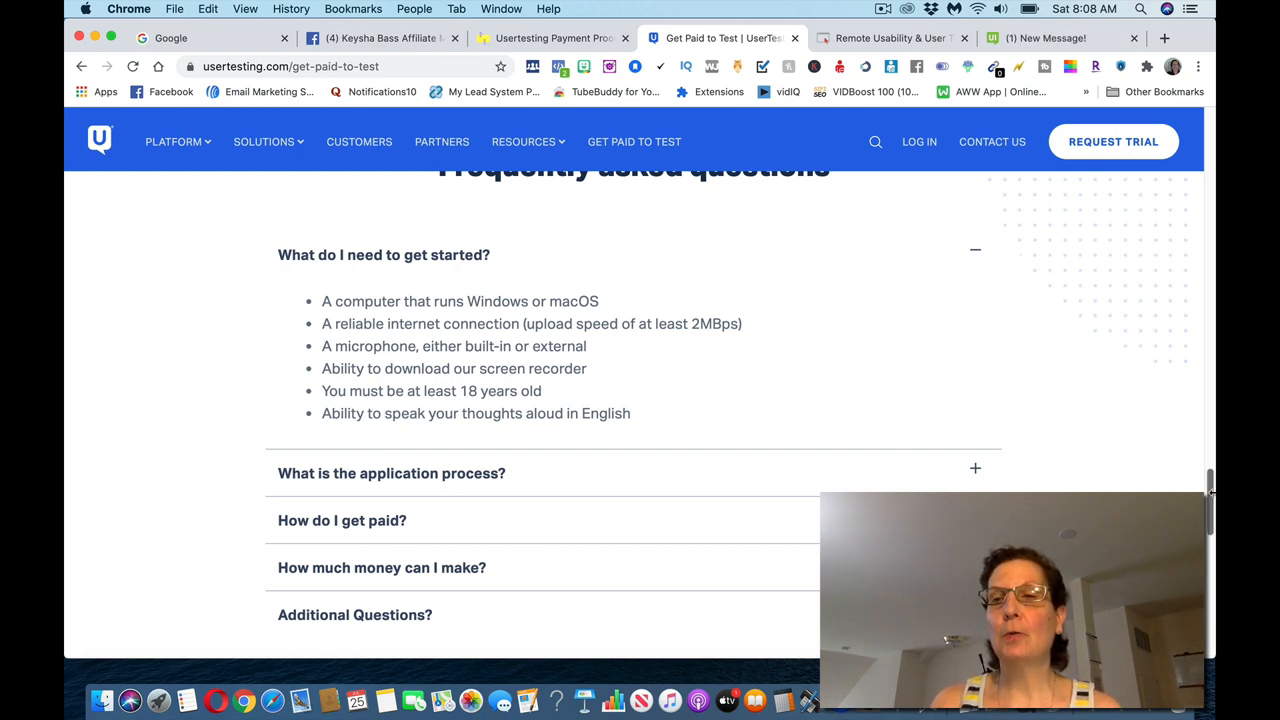
scroll(down, 3)
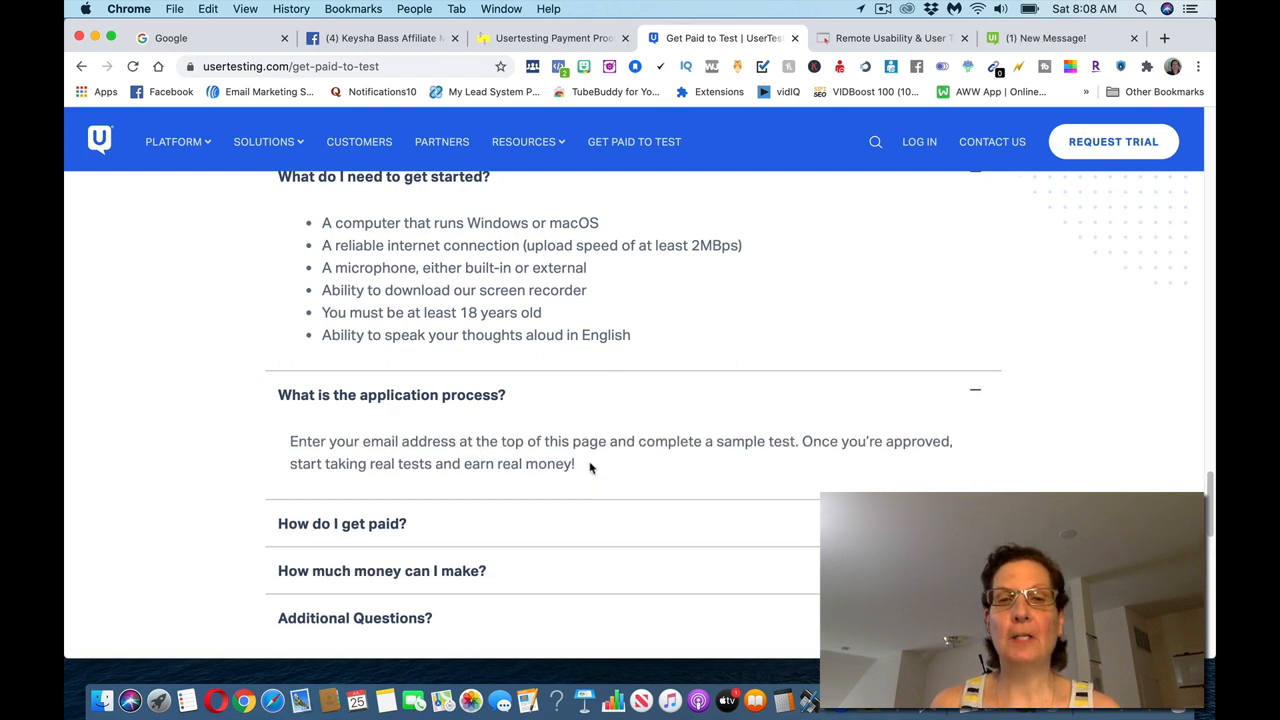
click(342, 524)
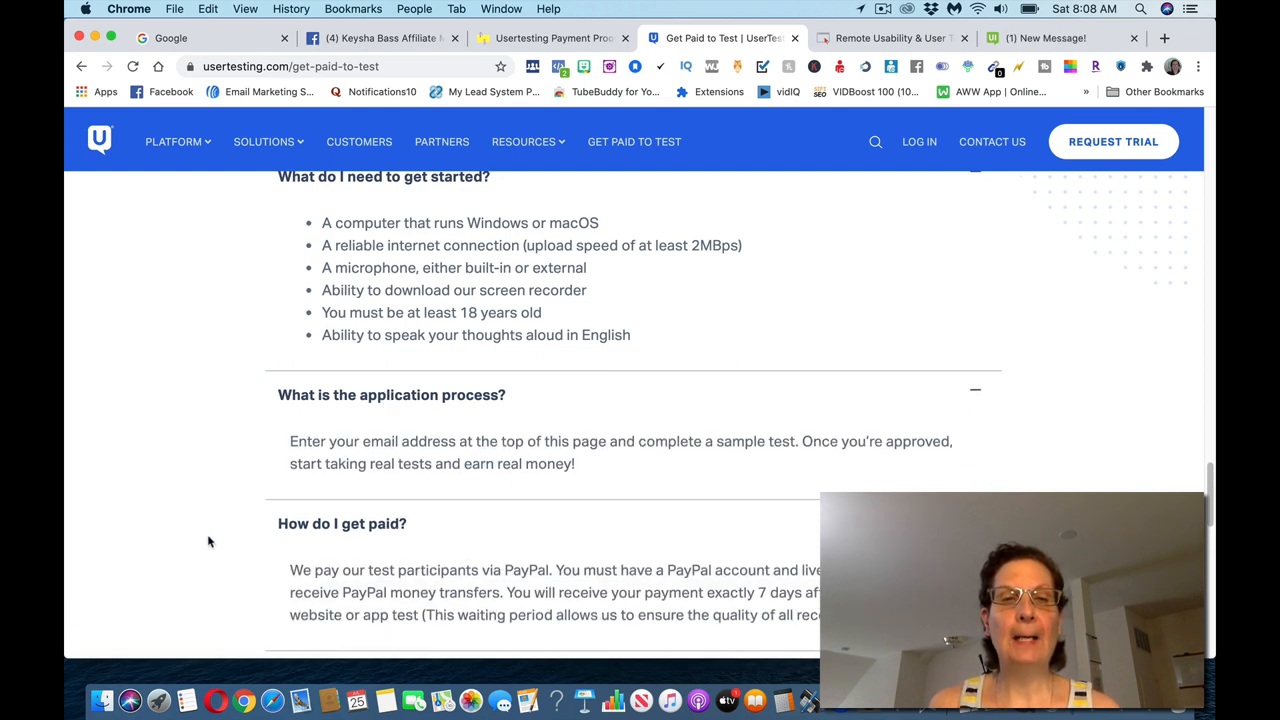
scroll(down, 3)
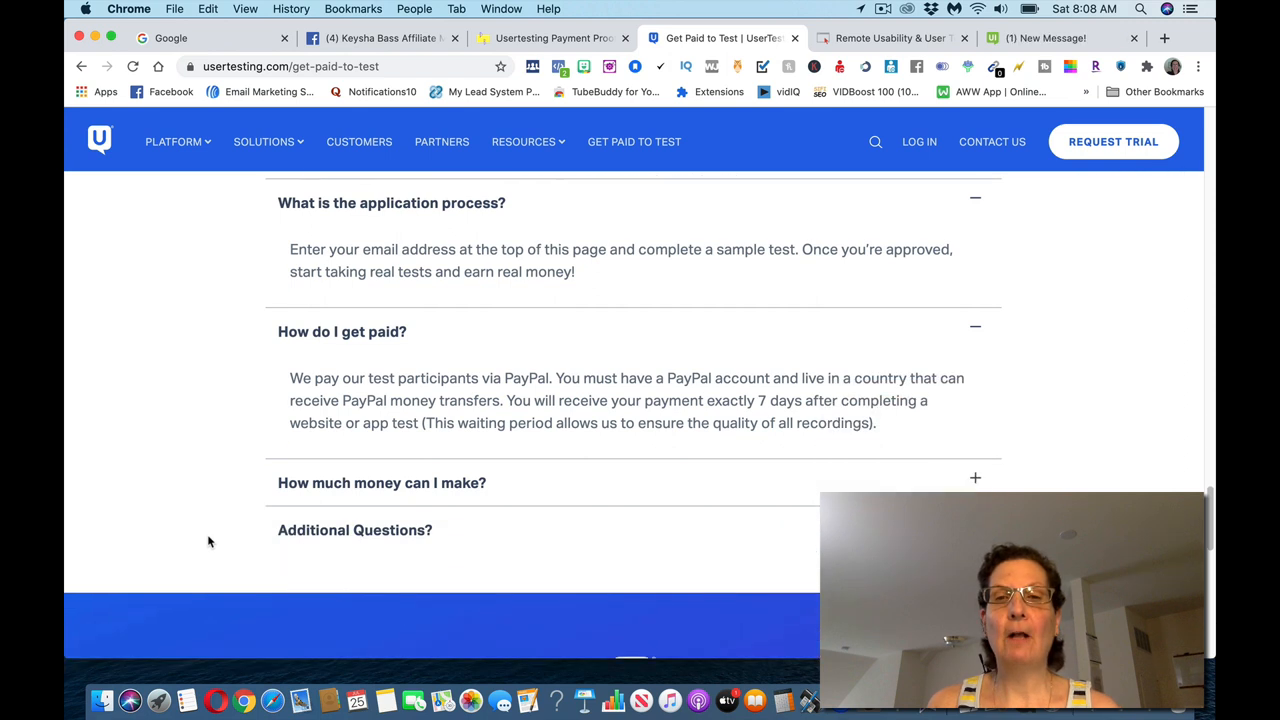
mouse_move(302, 496)
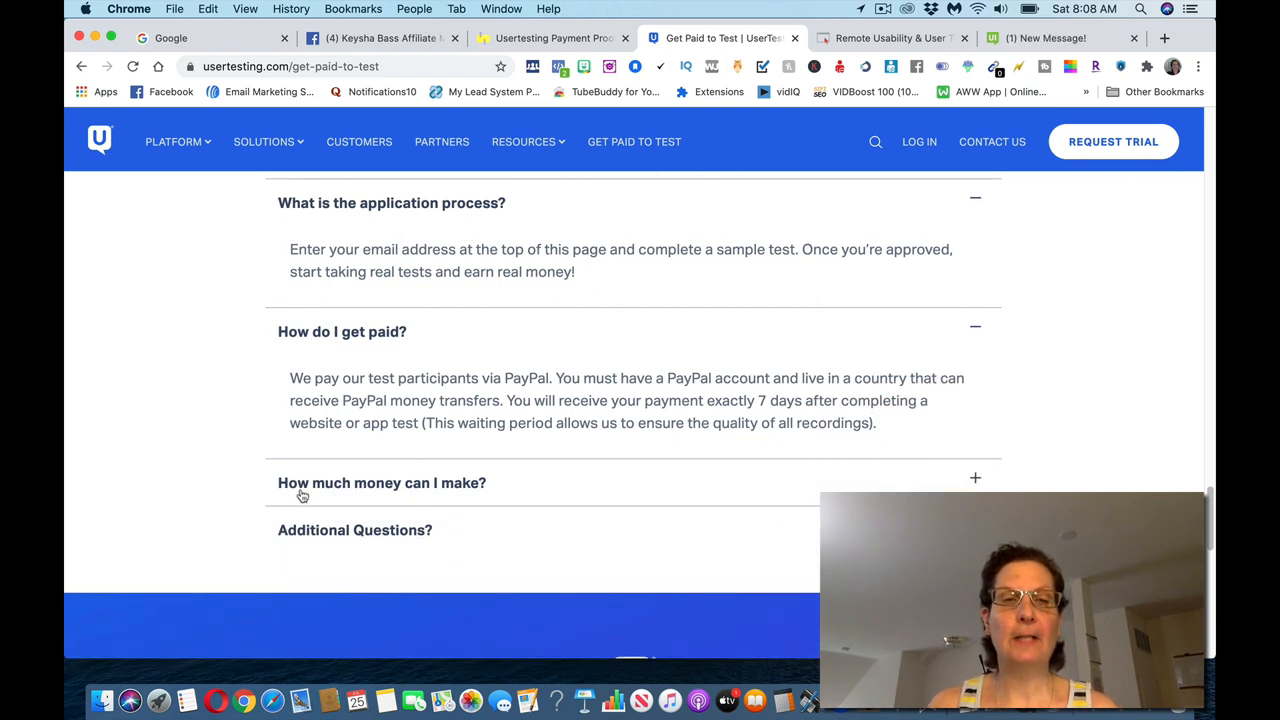
click(380, 482)
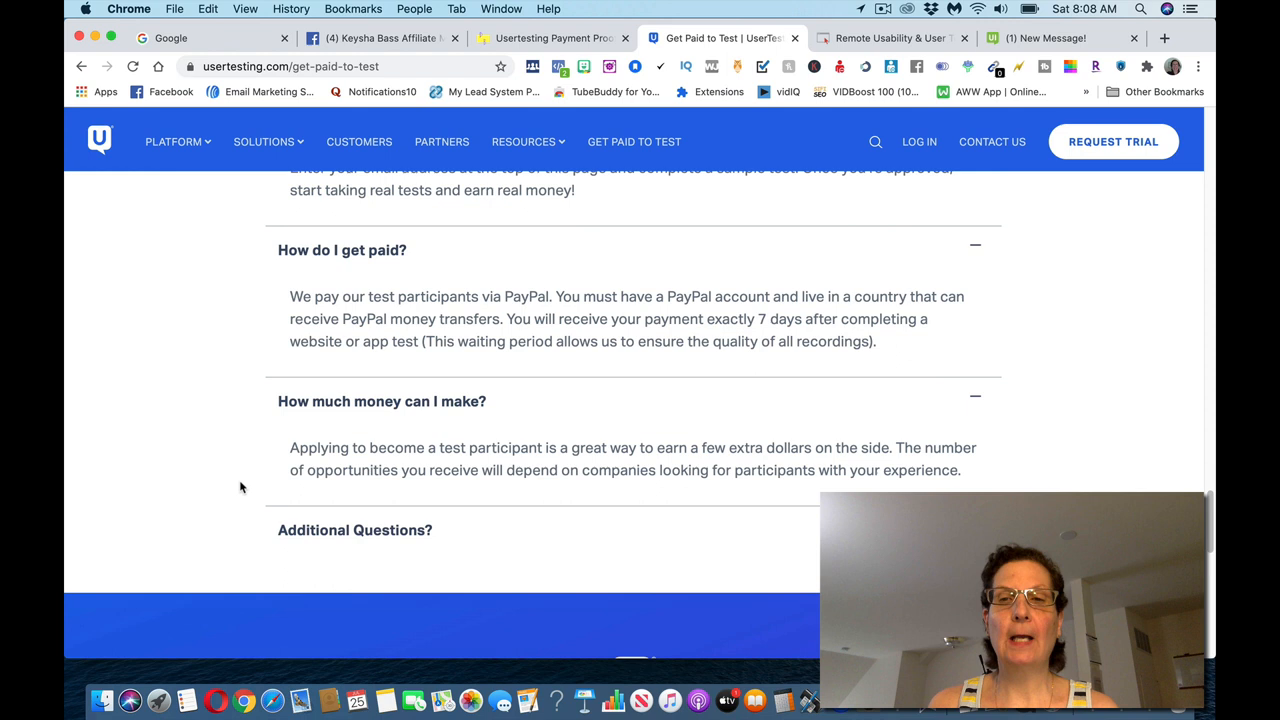
scroll(down, 3)
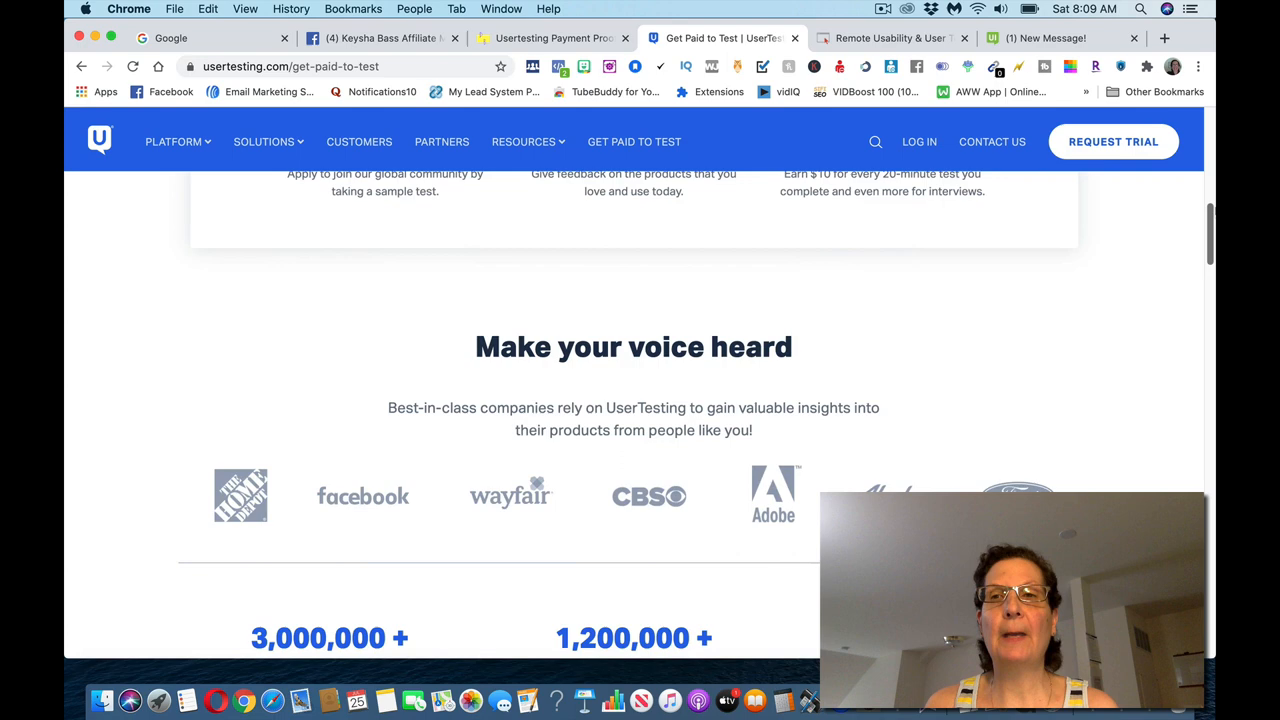
Switch to Userfeel and view its Become a Tester FAQ about earning $10 per test
click(890, 38)
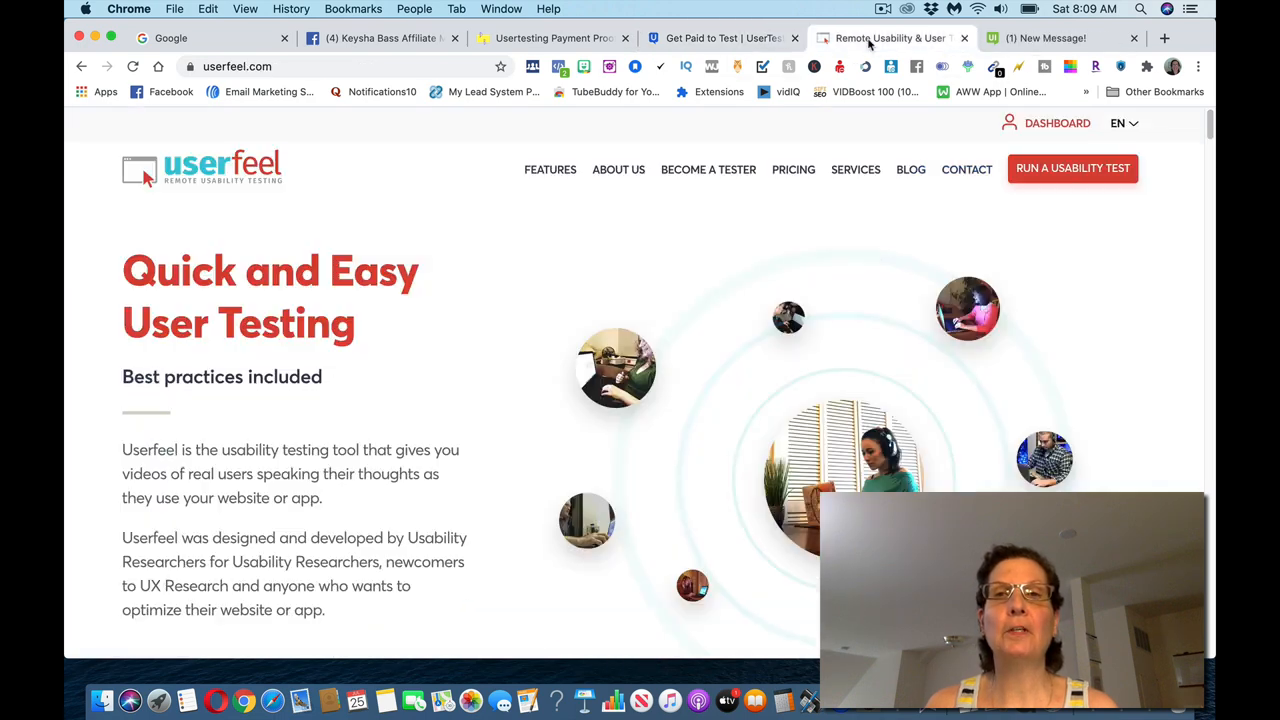
mouse_move(1160, 280)
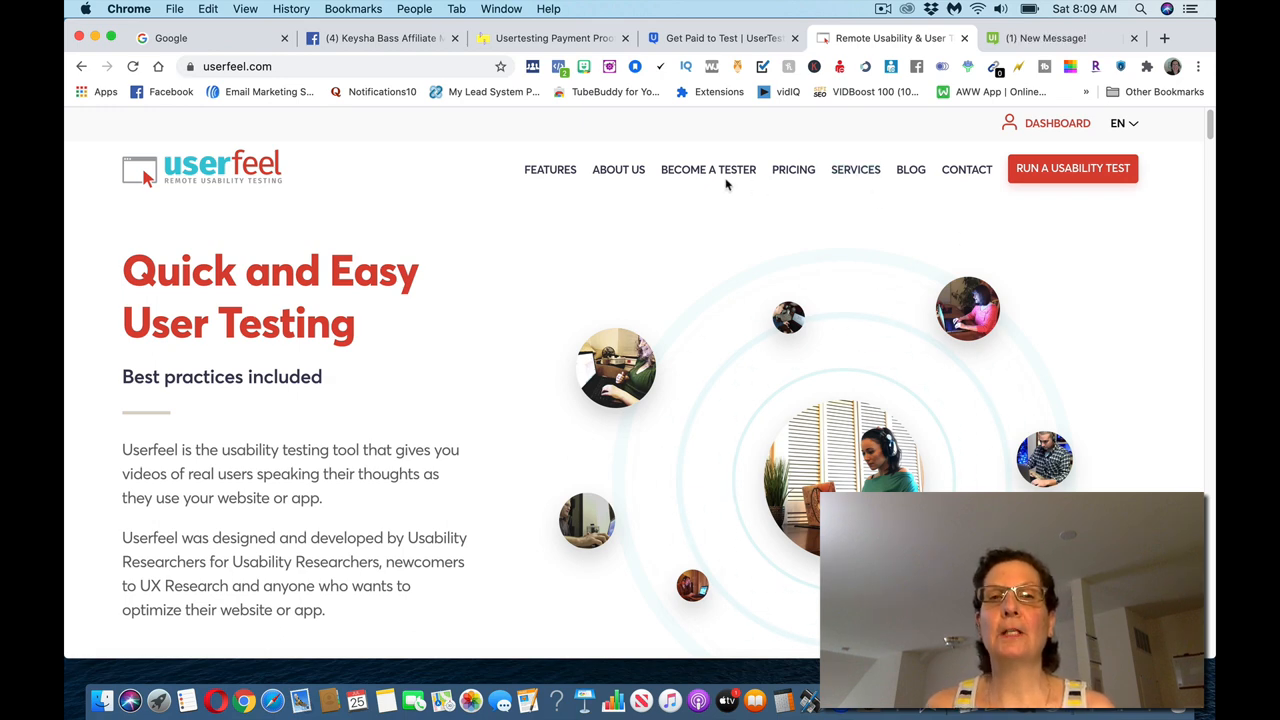
click(708, 168)
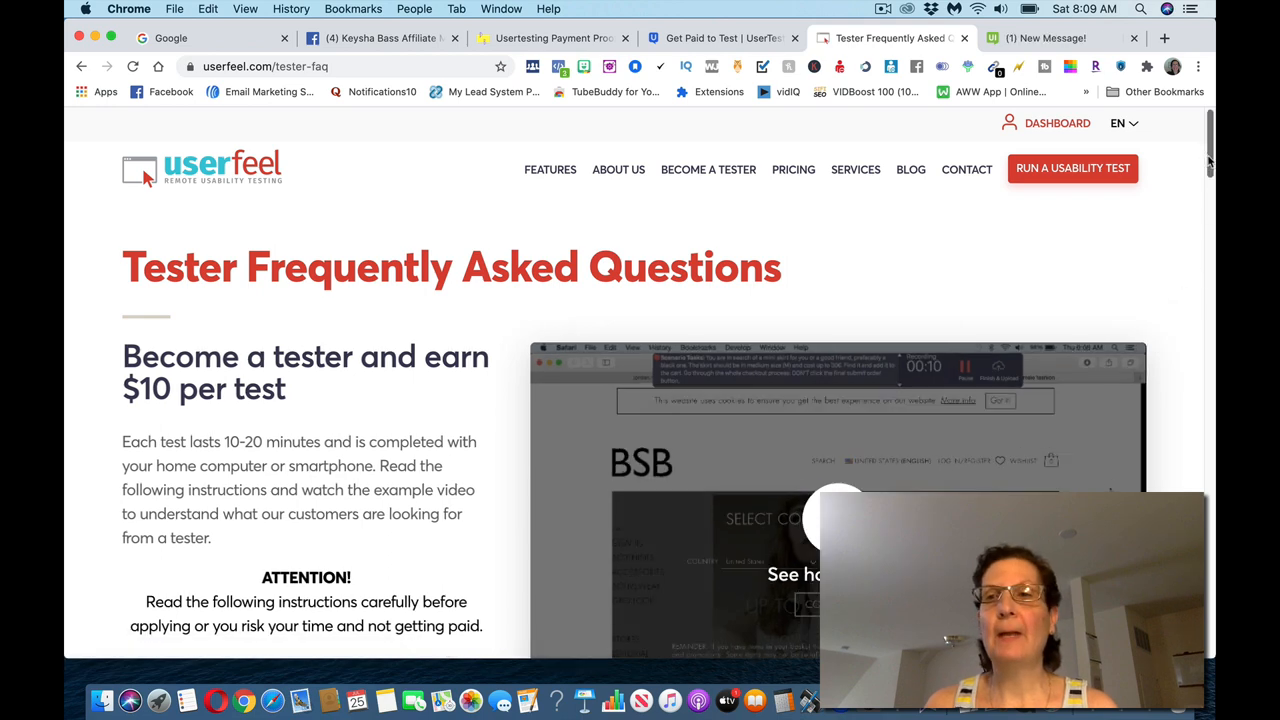
scroll(down, 3)
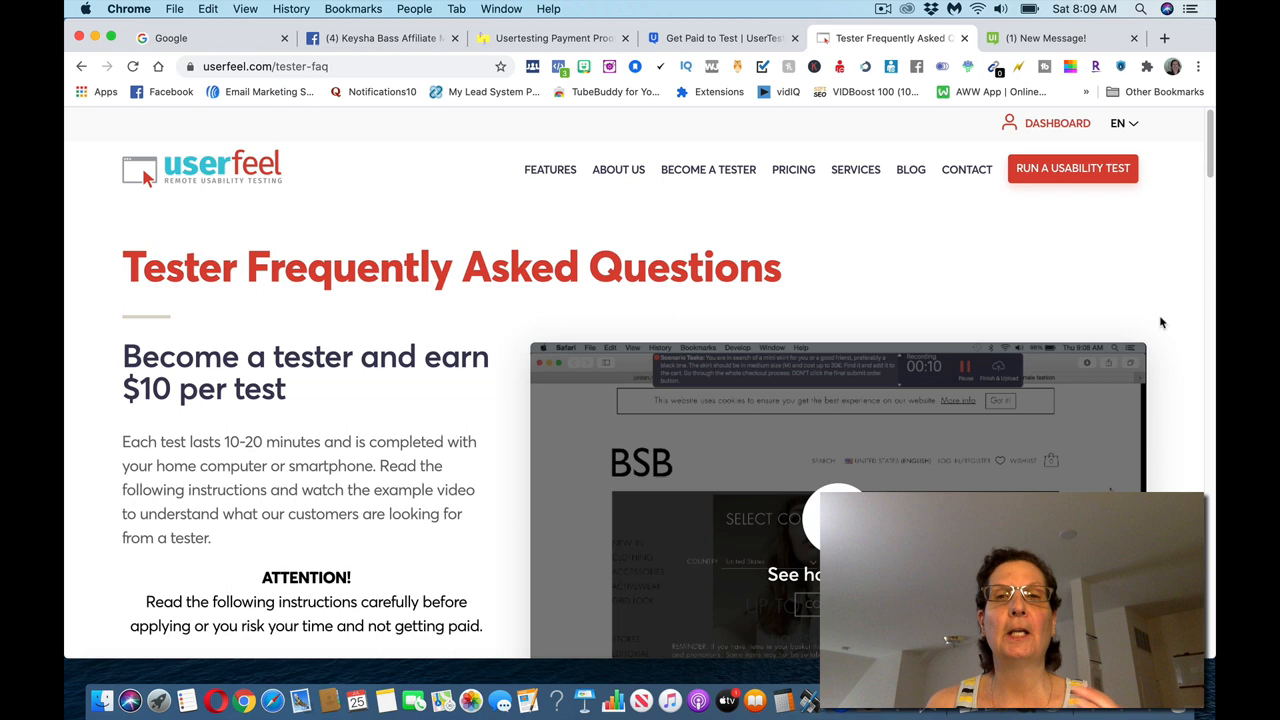
mouse_move(1196, 302)
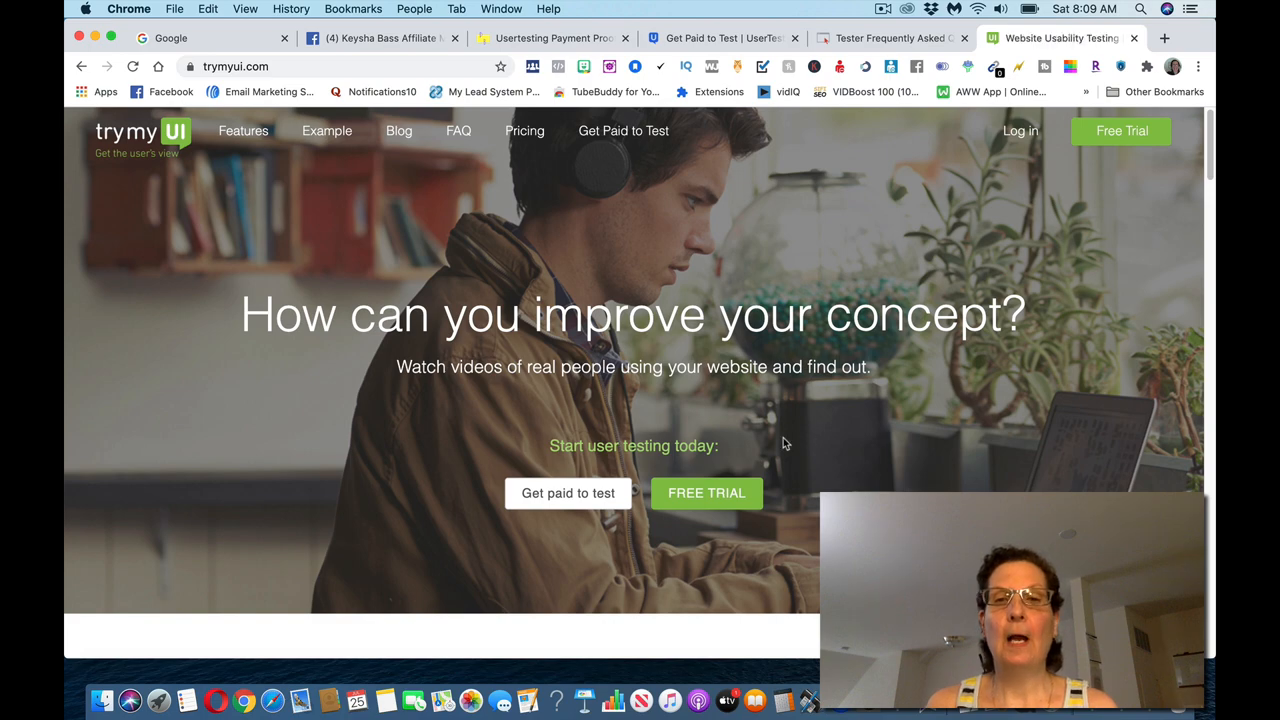
Go to TryMyUI's tester sign-up form for $10-per-test PayPal payments
click(568, 492)
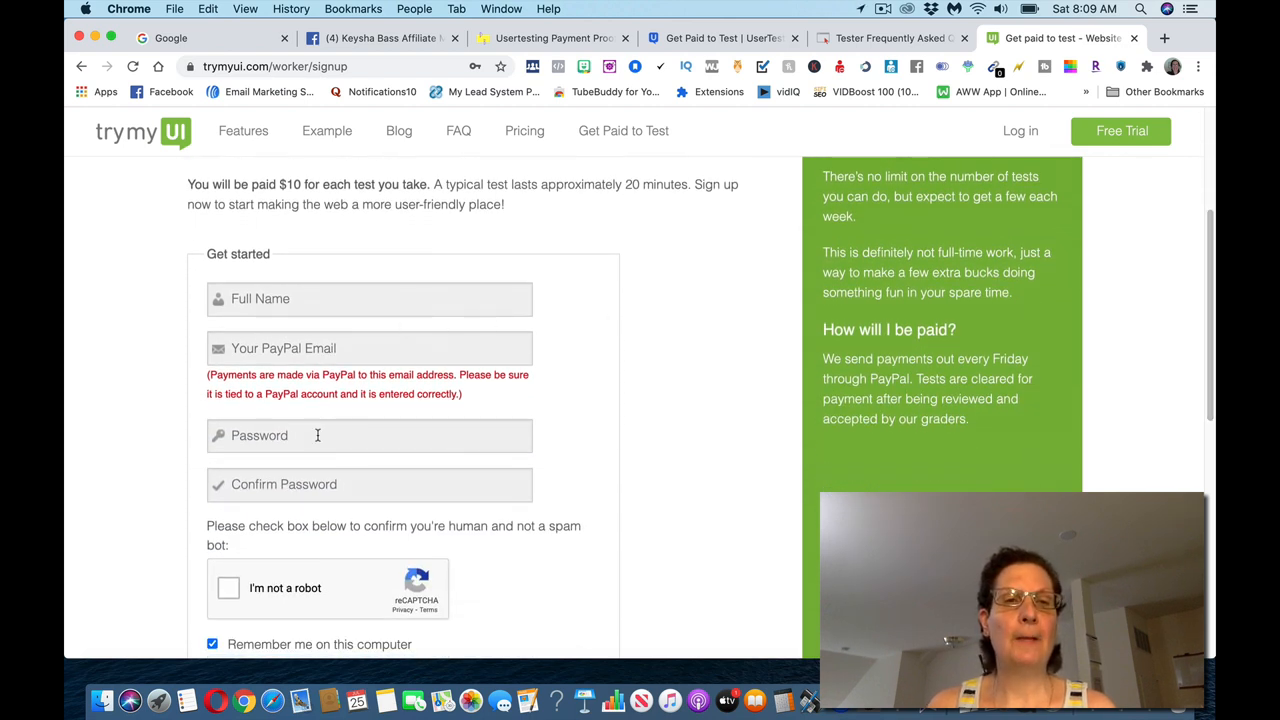
mouse_move(1180, 374)
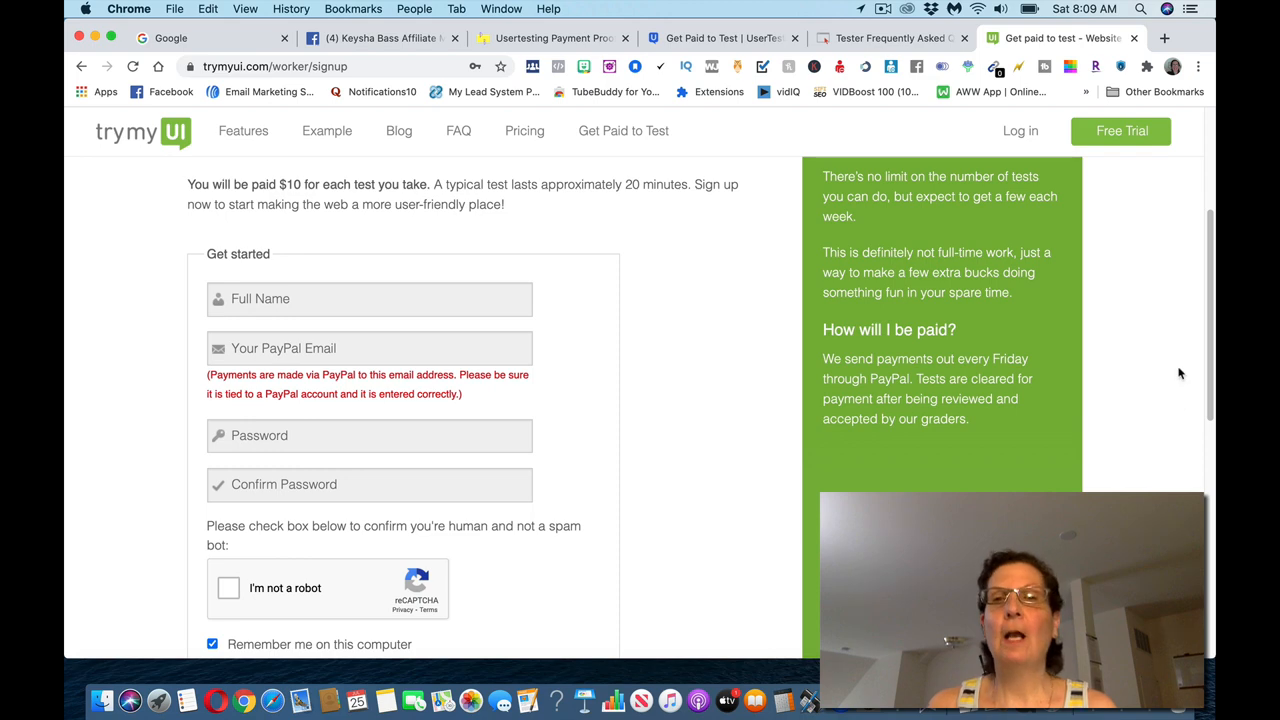
scroll(up, 3)
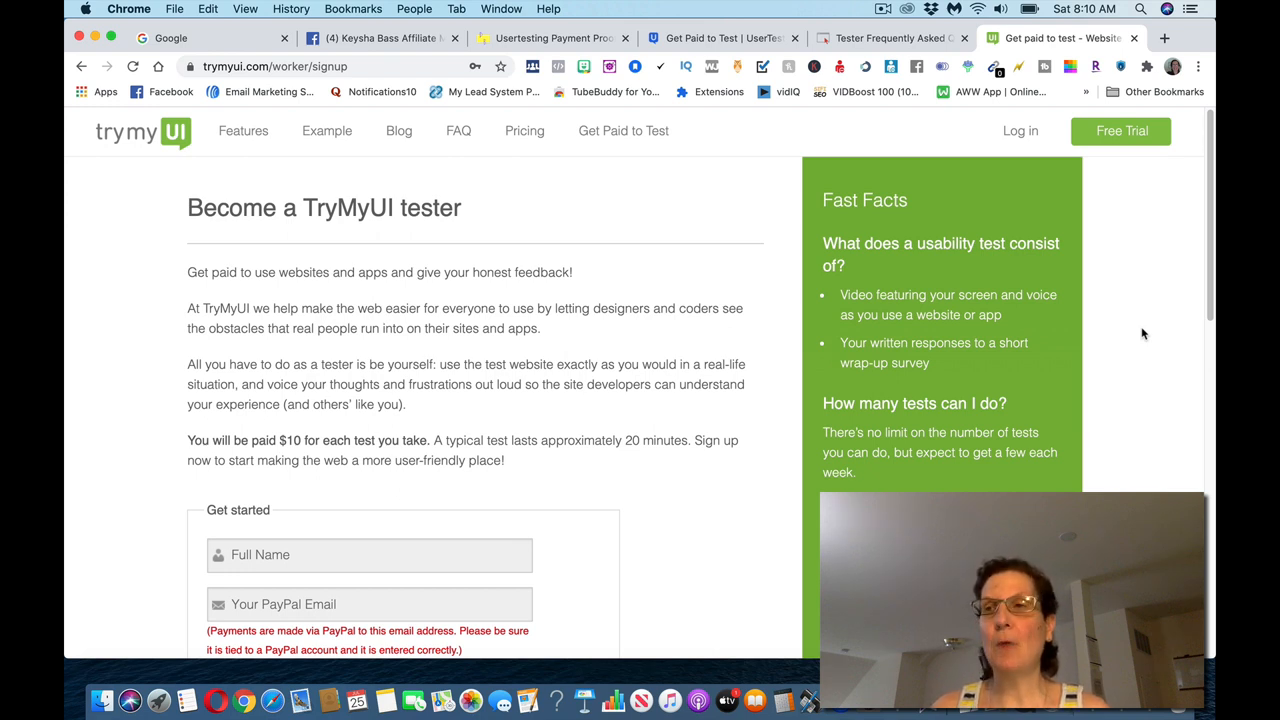
mouse_move(1164, 304)
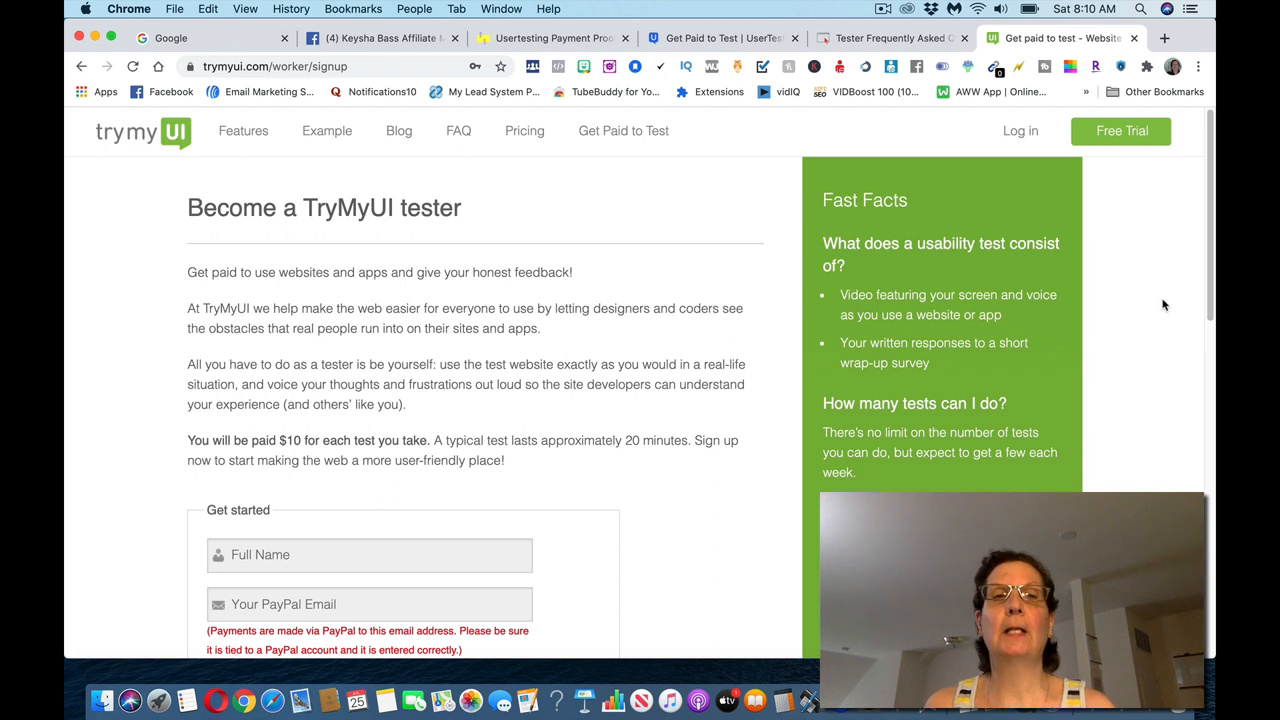
mouse_move(1070, 196)
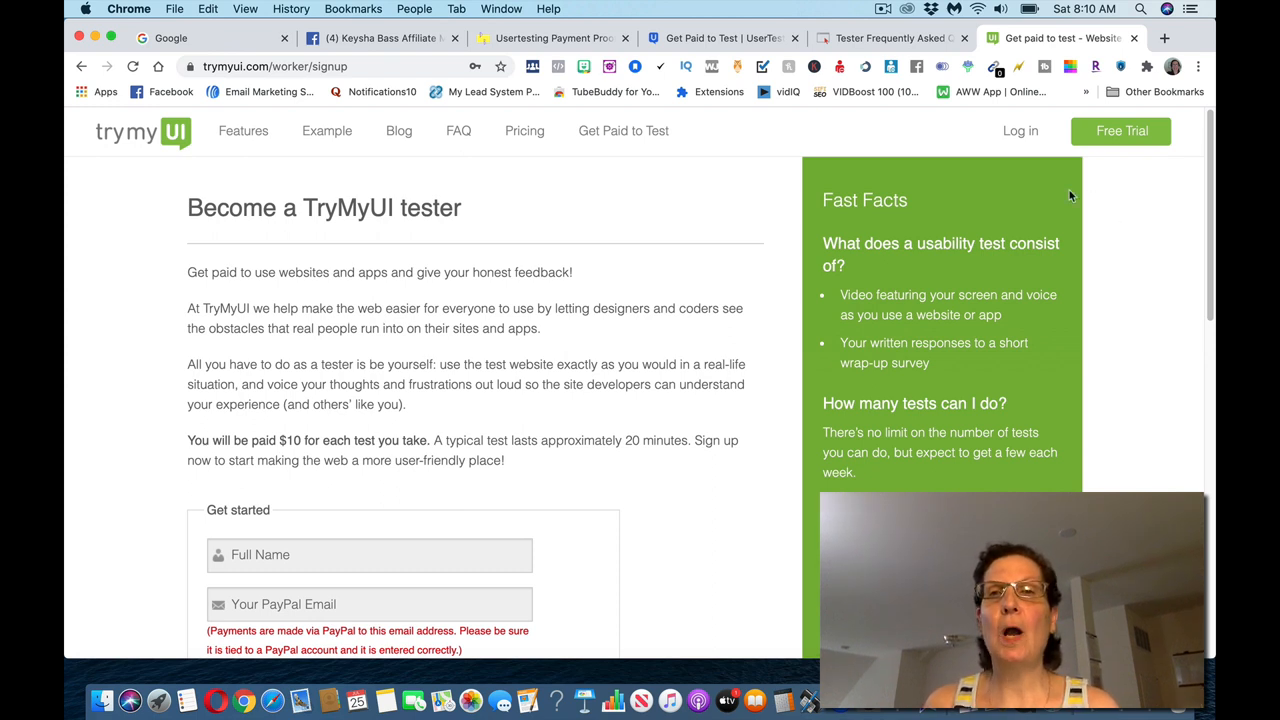
mouse_move(876, 16)
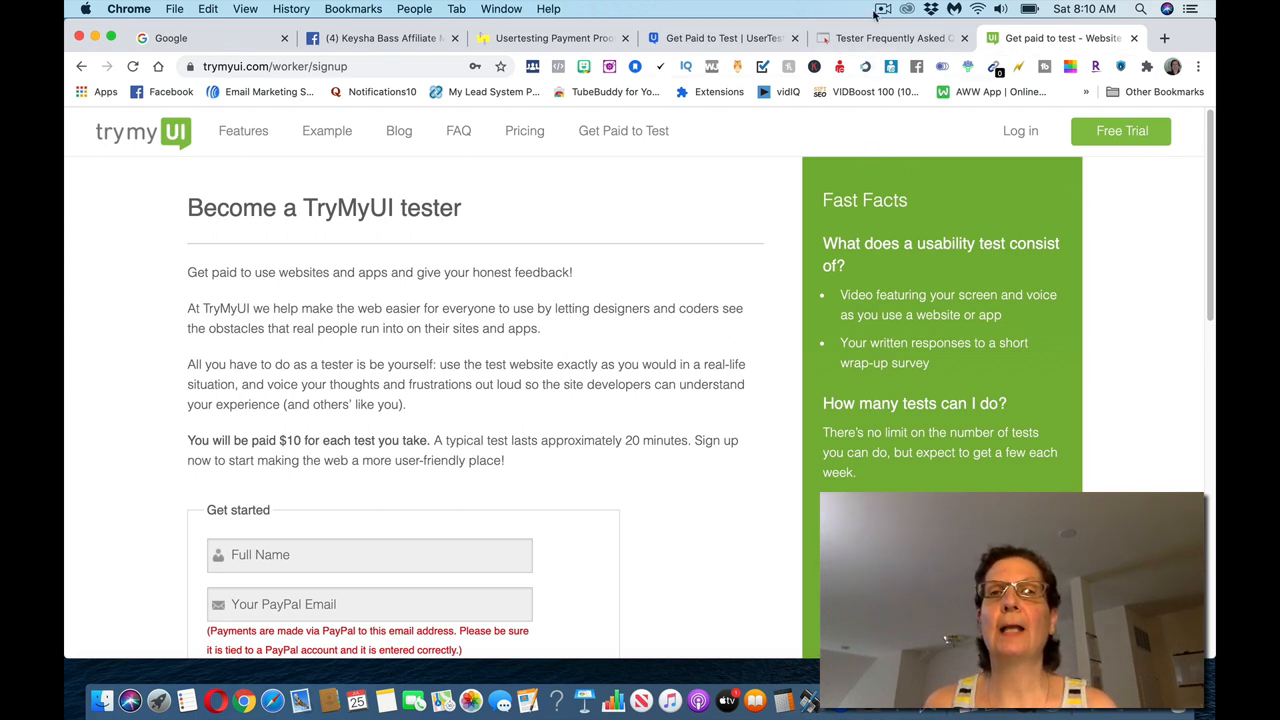